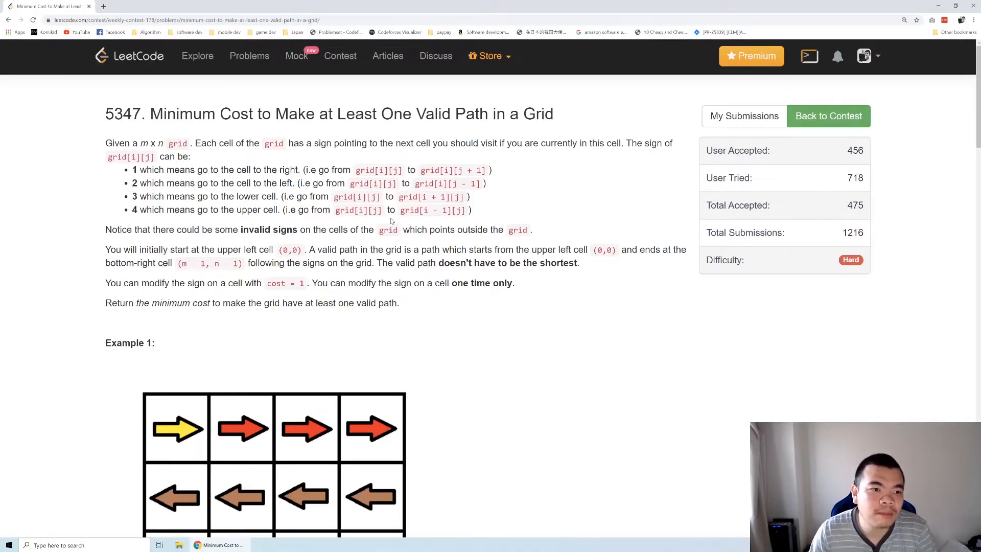
mouse_move(499, 163)
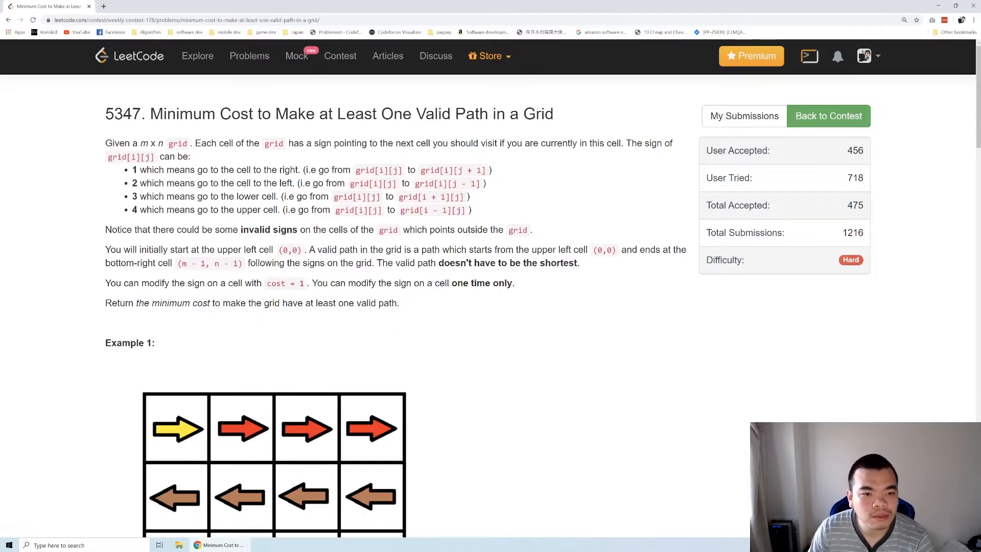
mouse_move(206, 246)
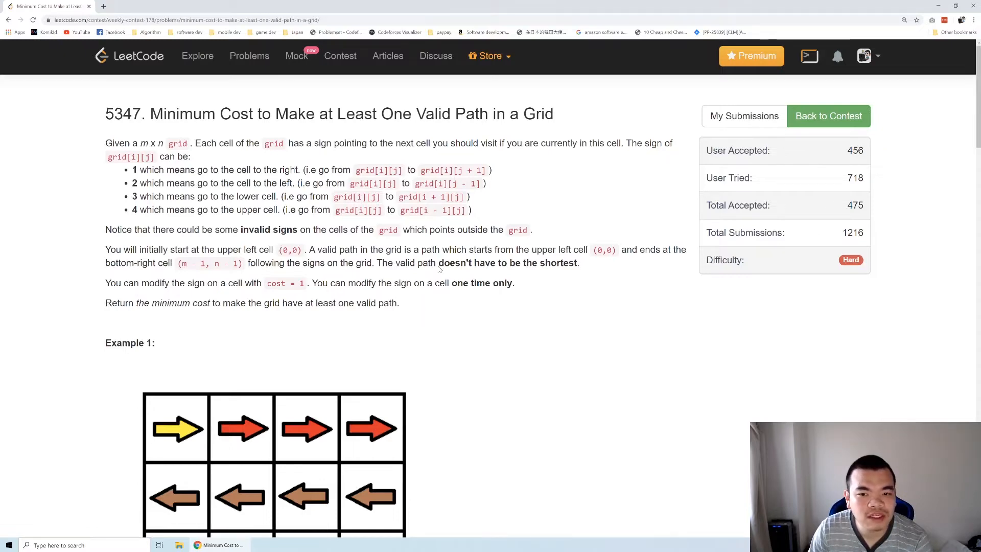
Step: Scroll below the sign-modification rules to Example 1's grid of alternating right and left arrows
scroll("down", 3)
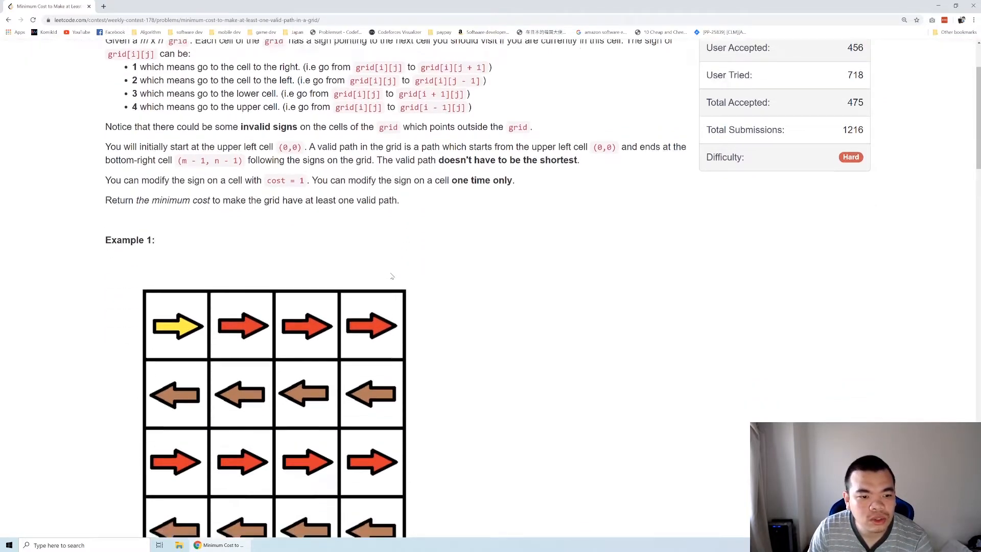
scroll("up", 3)
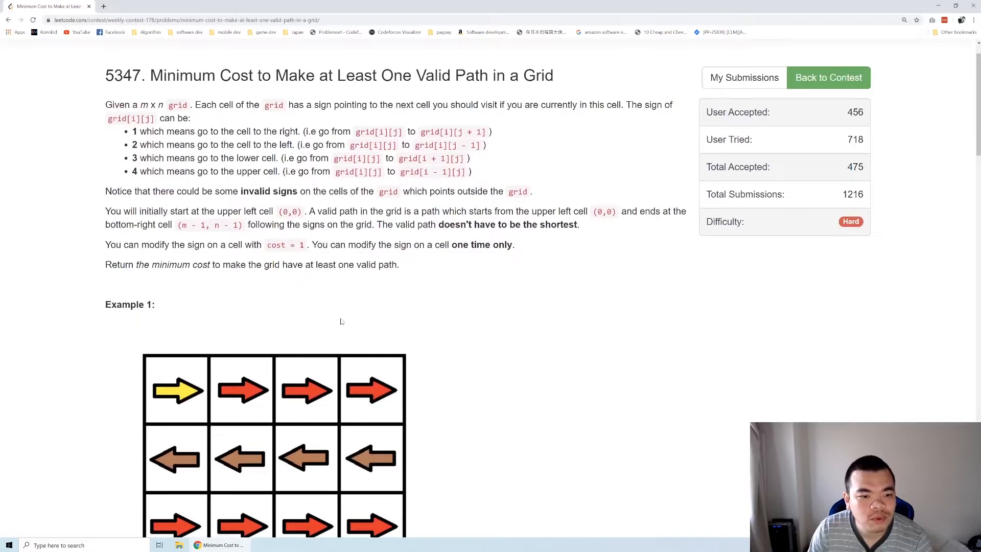
mouse_move(181, 392)
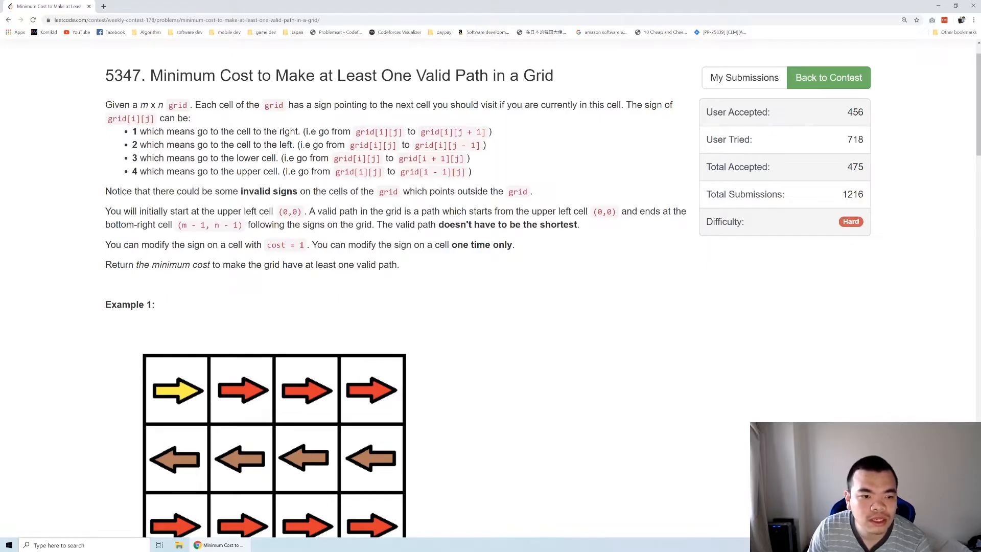
scroll("down", 3)
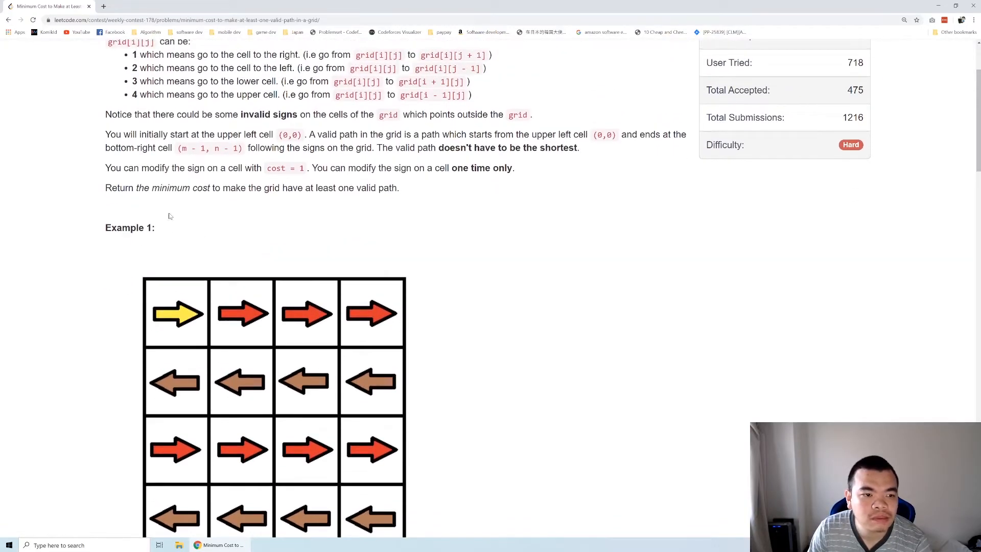
mouse_move(184, 200)
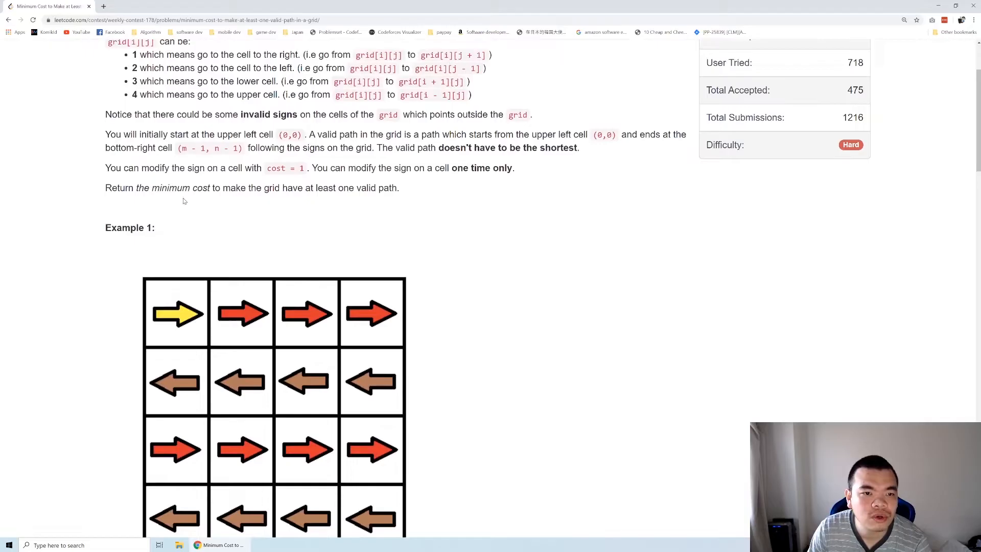
mouse_move(152, 334)
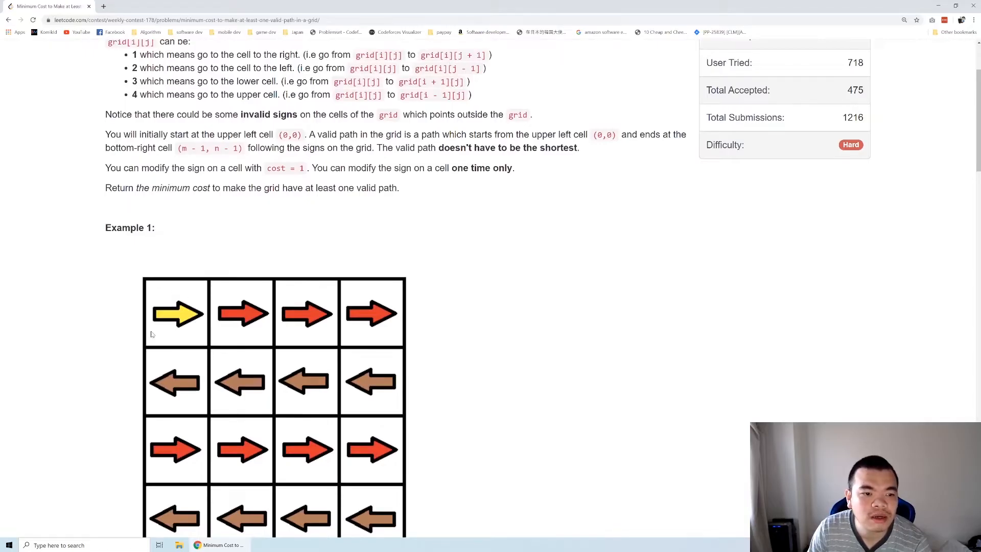
mouse_move(312, 360)
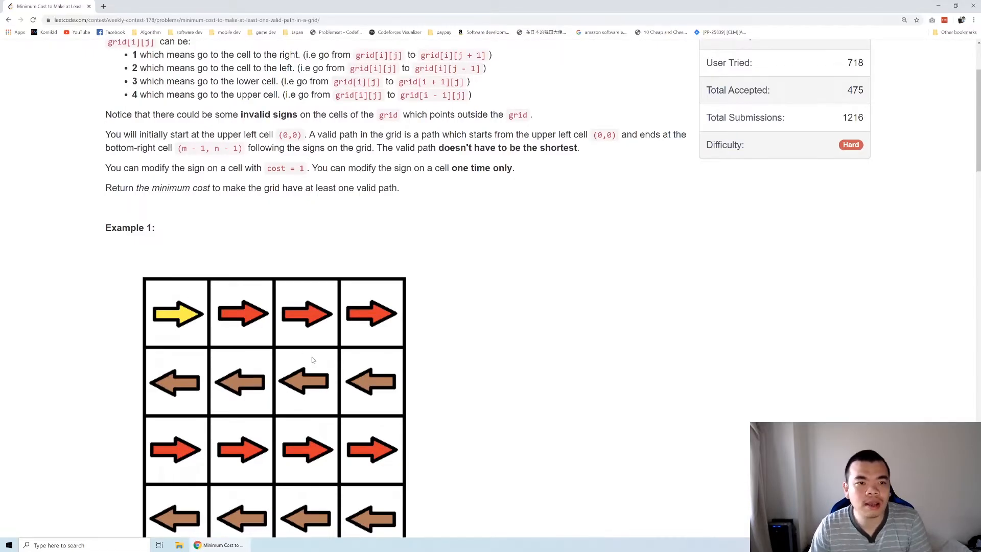
mouse_move(280, 288)
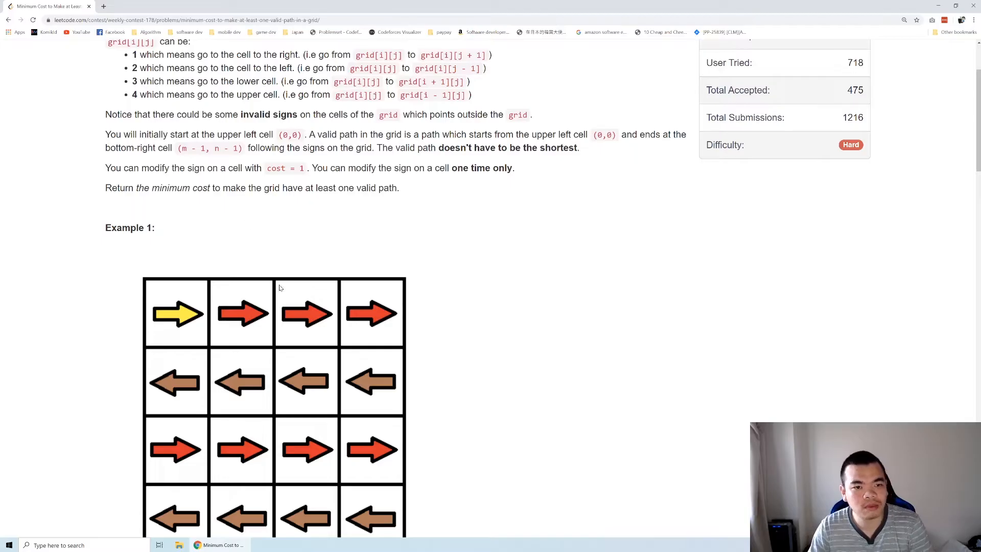
mouse_move(539, 165)
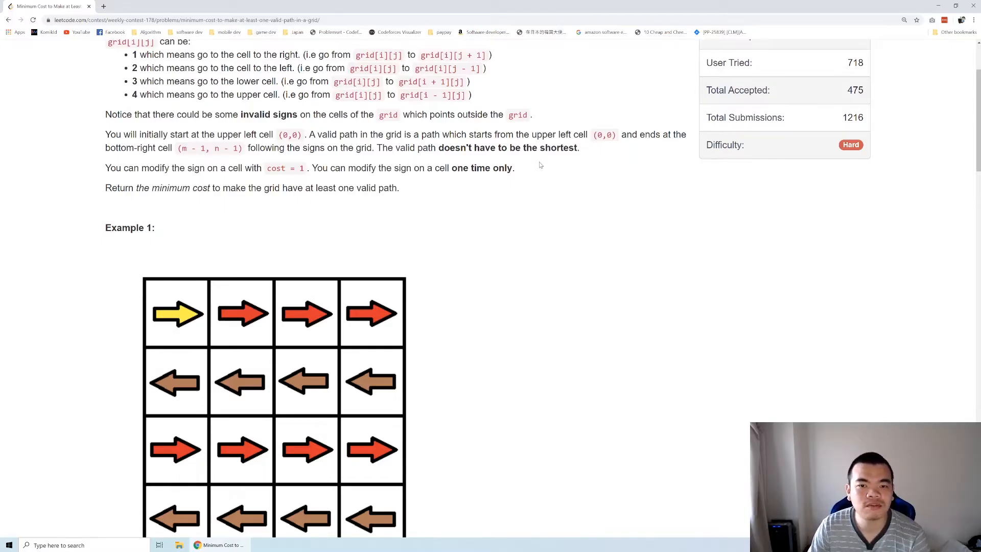
mouse_move(170, 256)
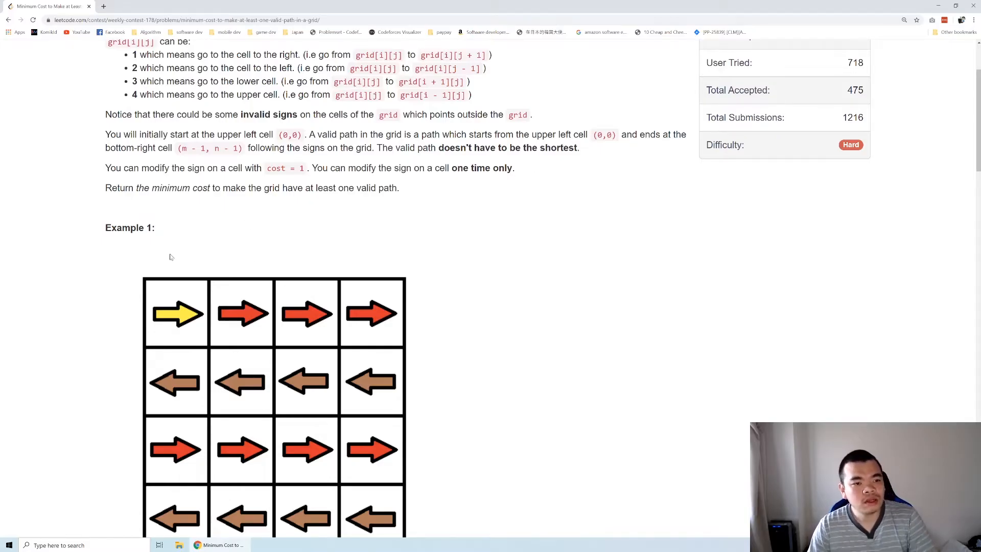
Step: Scroll further so Example 1's full 4x4 arrow grid is visible
scroll("down", 3)
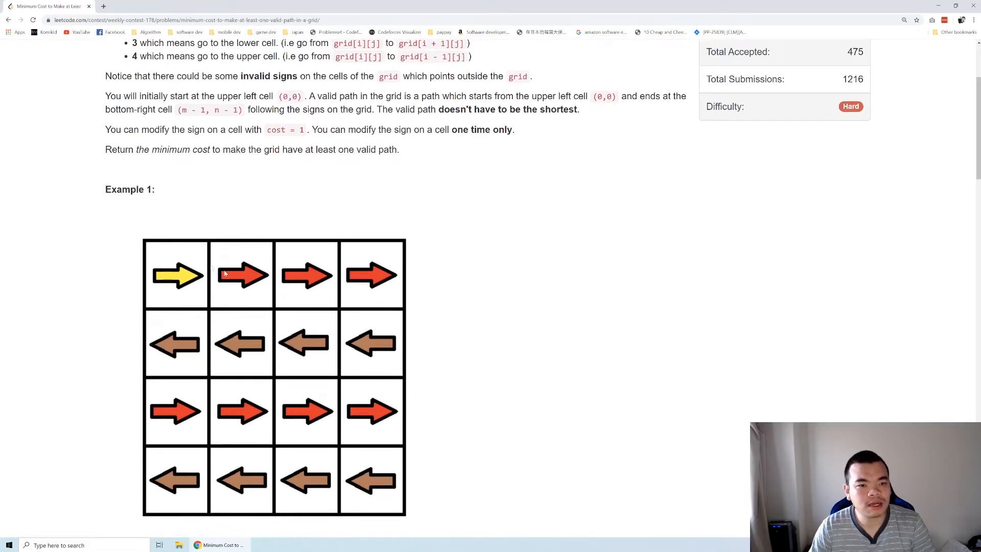
mouse_move(187, 276)
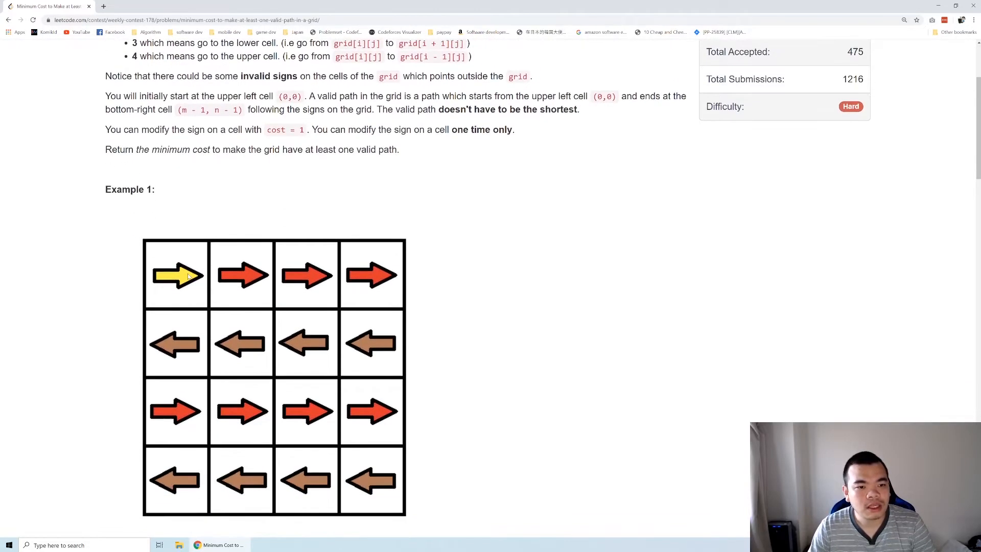
mouse_move(404, 276)
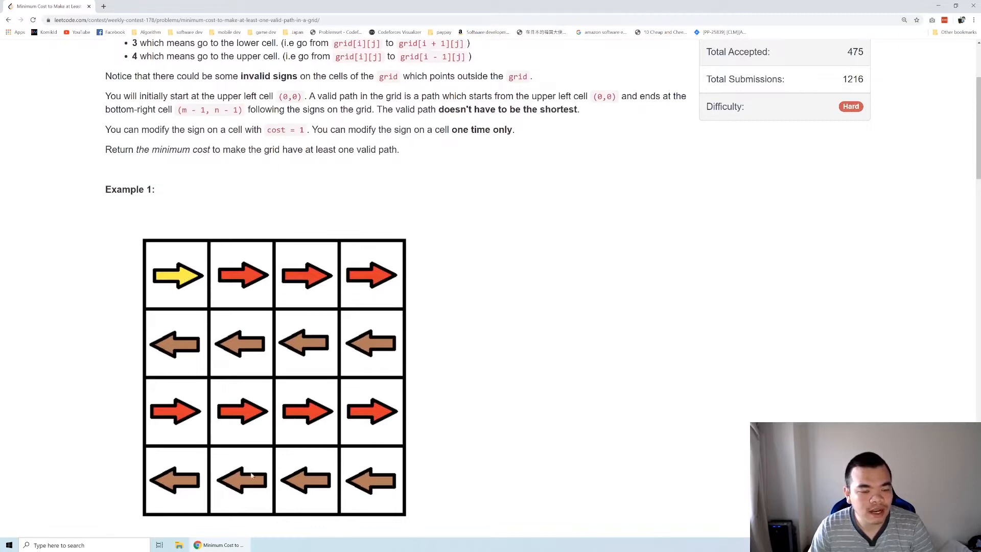
mouse_move(211, 279)
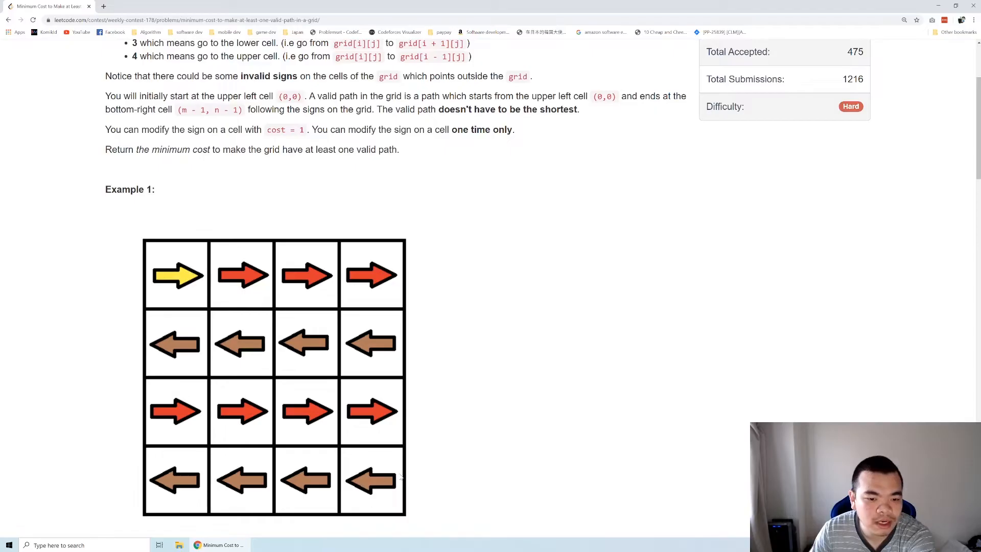
mouse_move(384, 448)
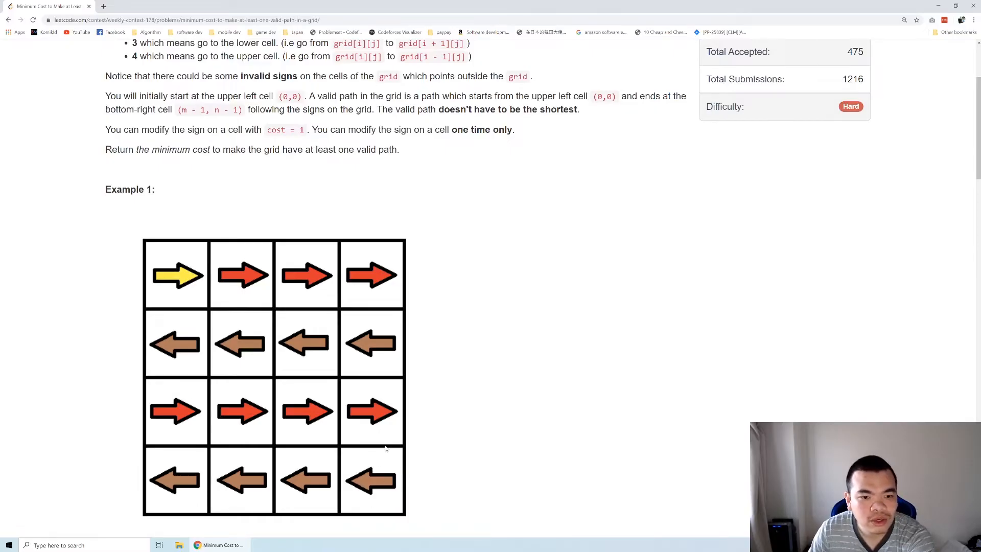
mouse_move(401, 427)
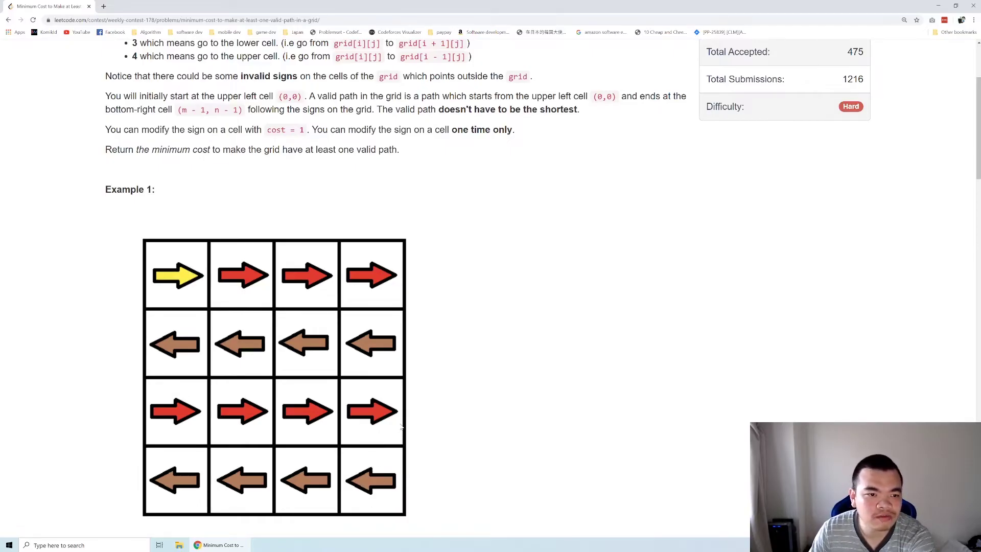
mouse_move(384, 259)
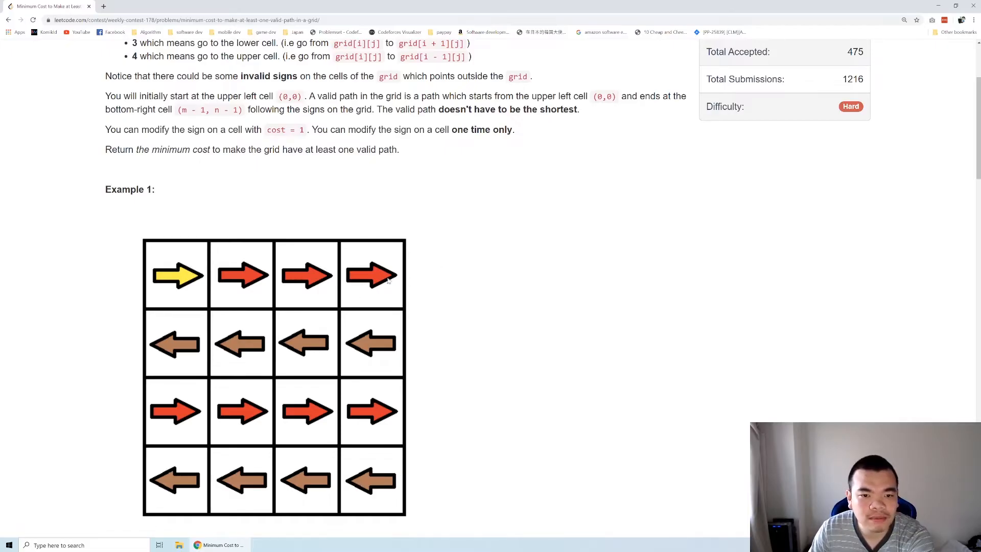
mouse_move(376, 309)
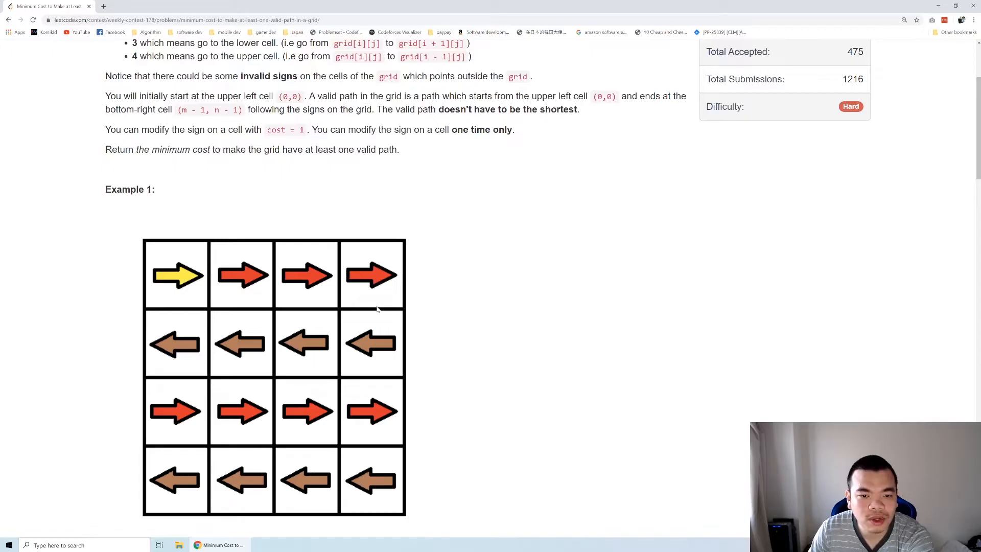
mouse_move(385, 428)
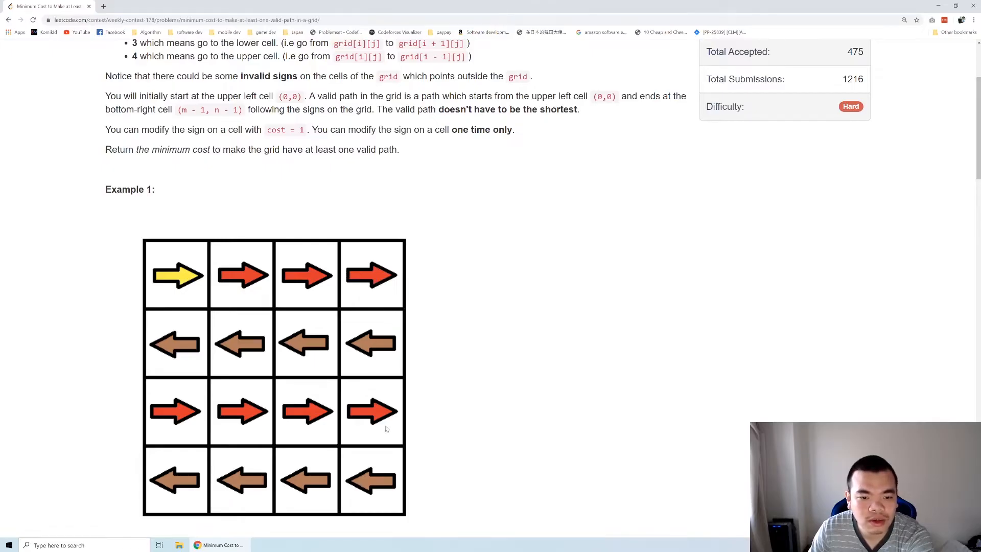
mouse_move(370, 429)
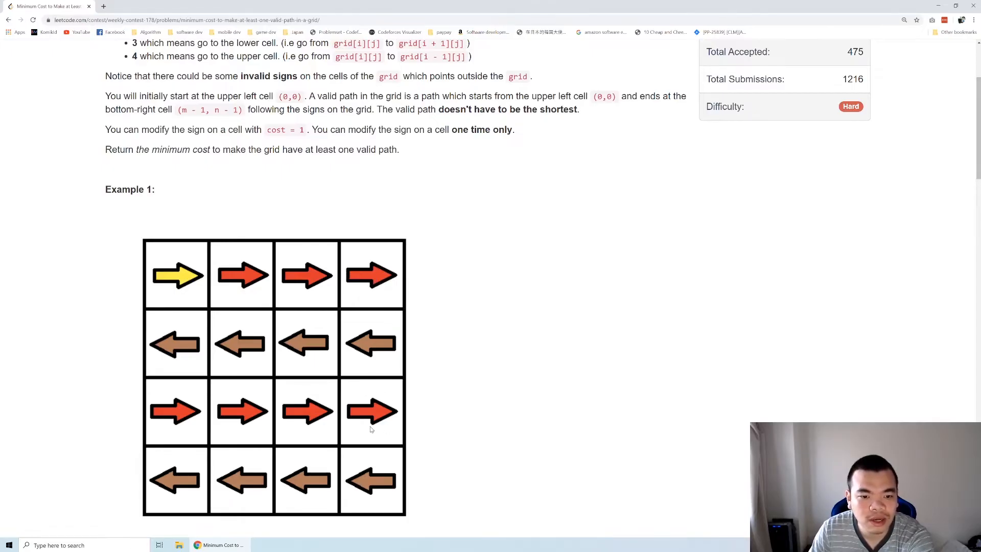
mouse_move(317, 271)
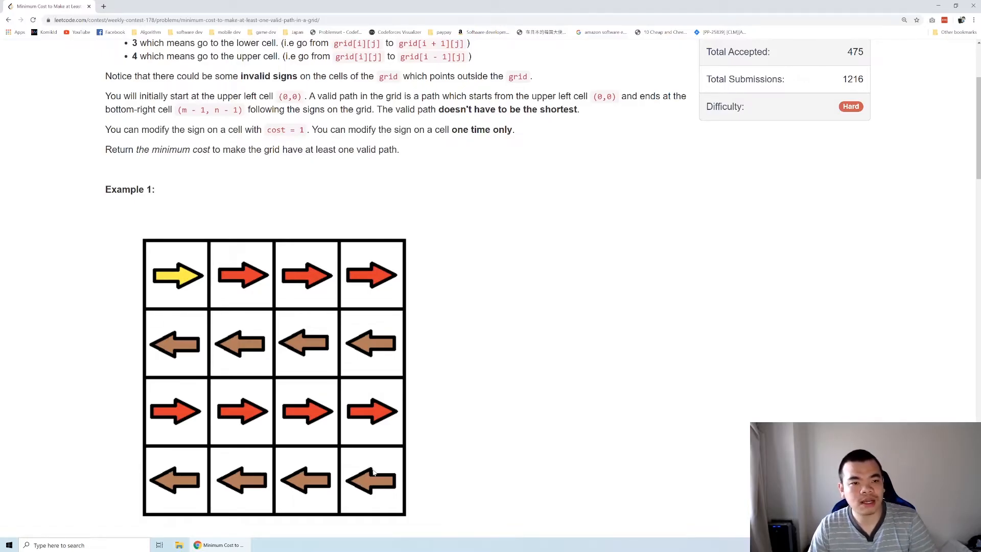
mouse_move(377, 466)
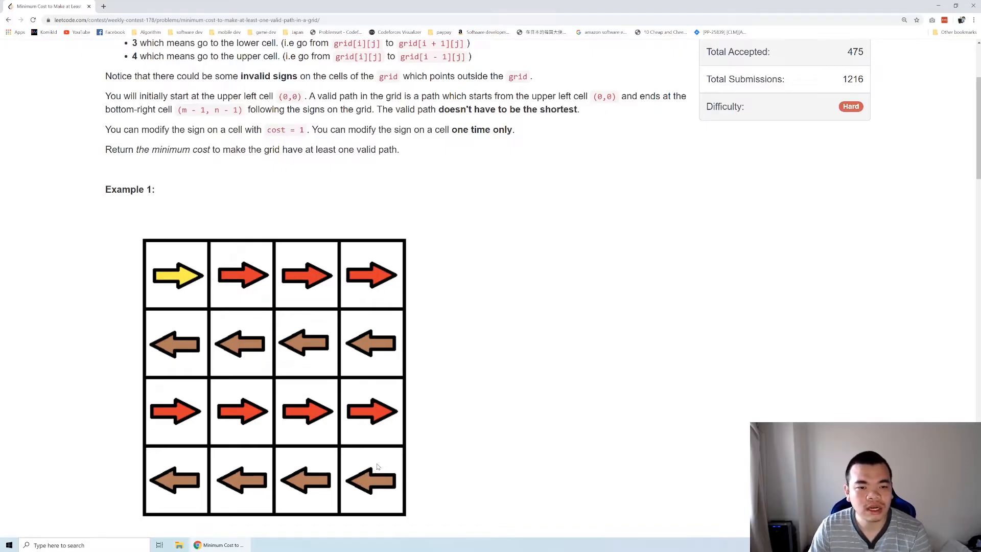
mouse_move(330, 285)
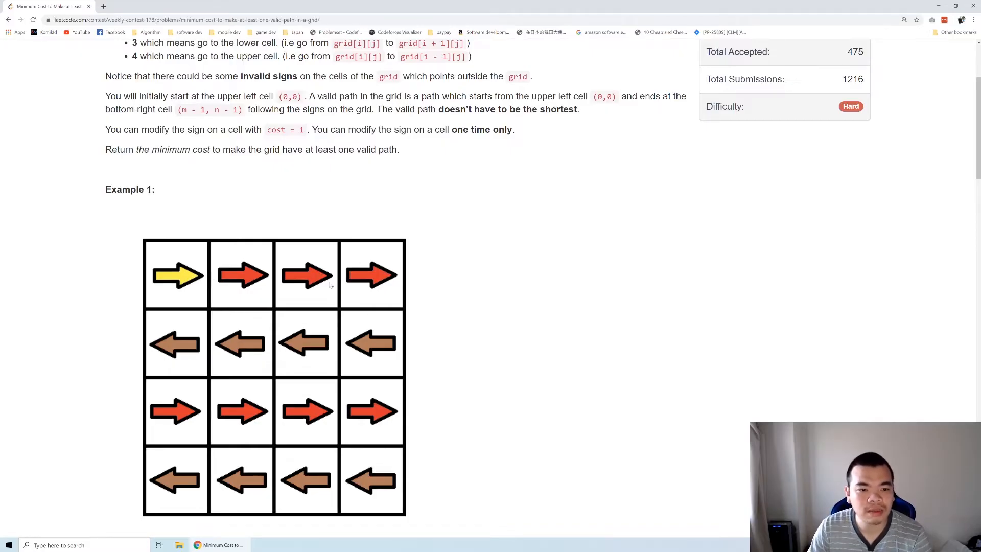
mouse_move(200, 264)
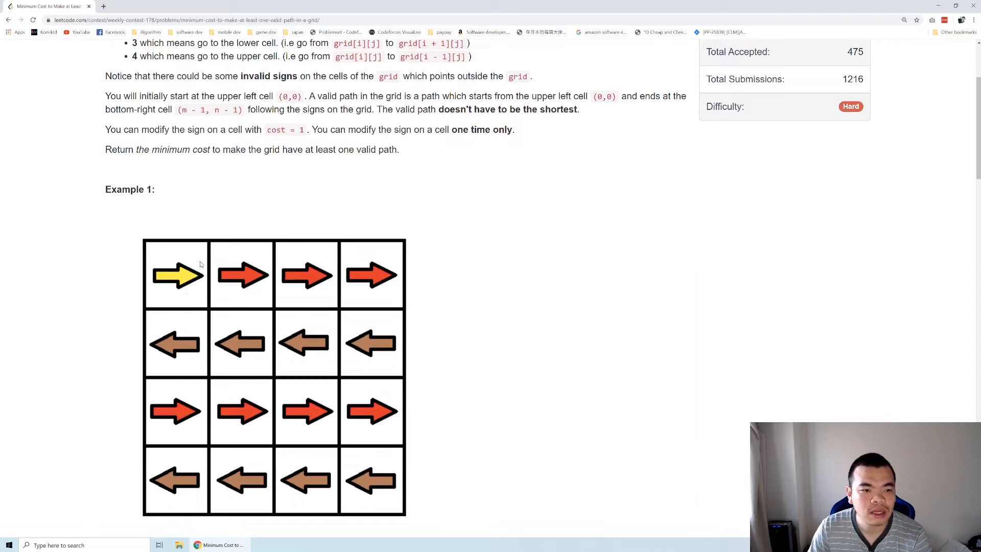
mouse_move(175, 330)
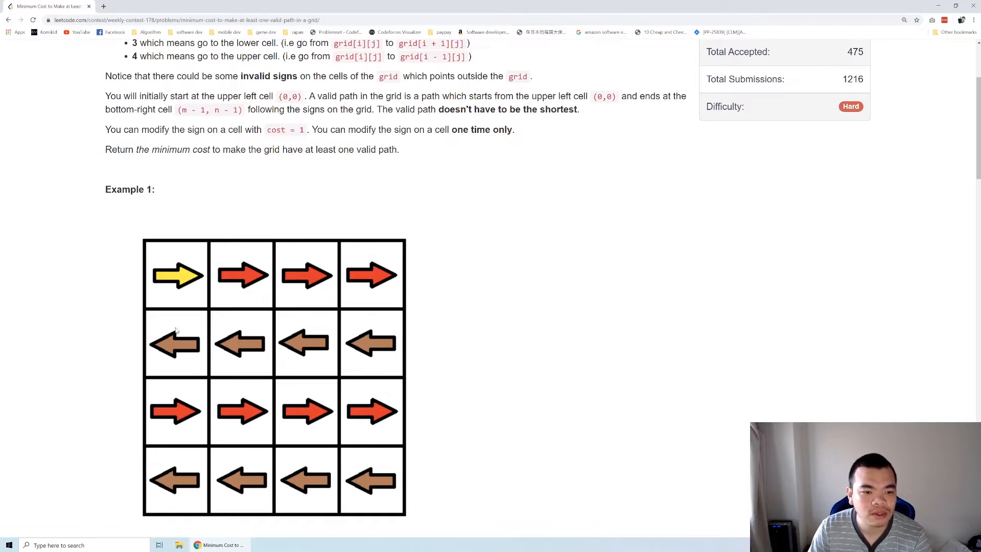
mouse_move(172, 370)
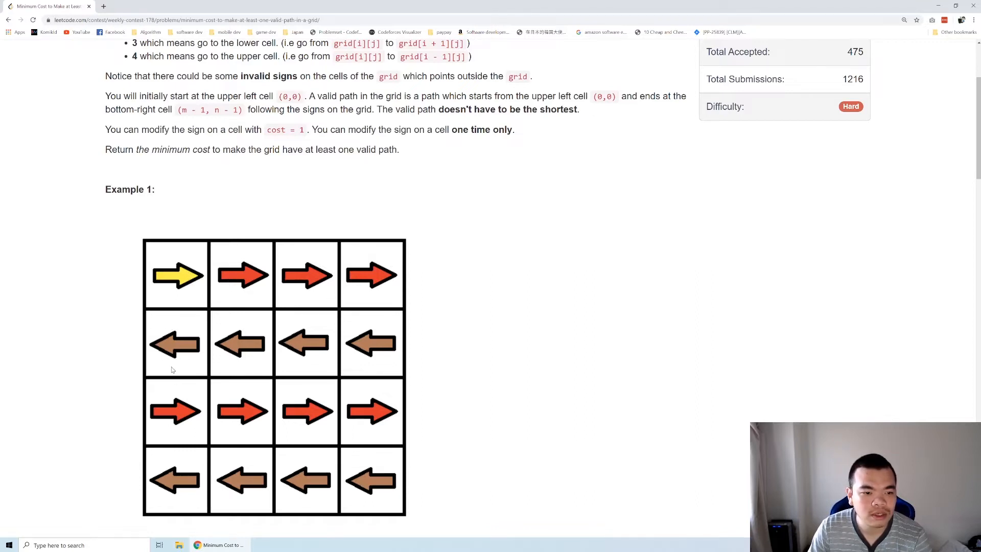
mouse_move(368, 420)
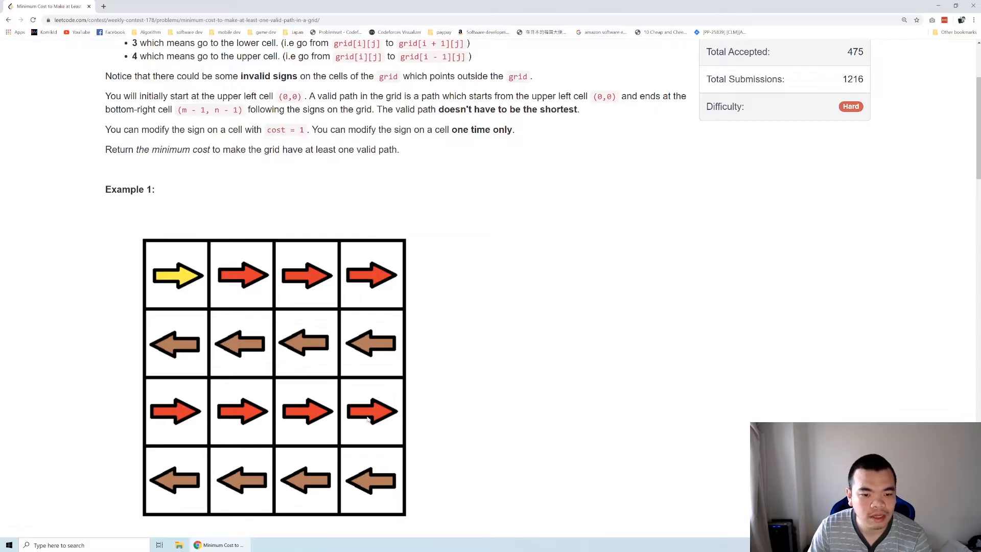
mouse_move(372, 482)
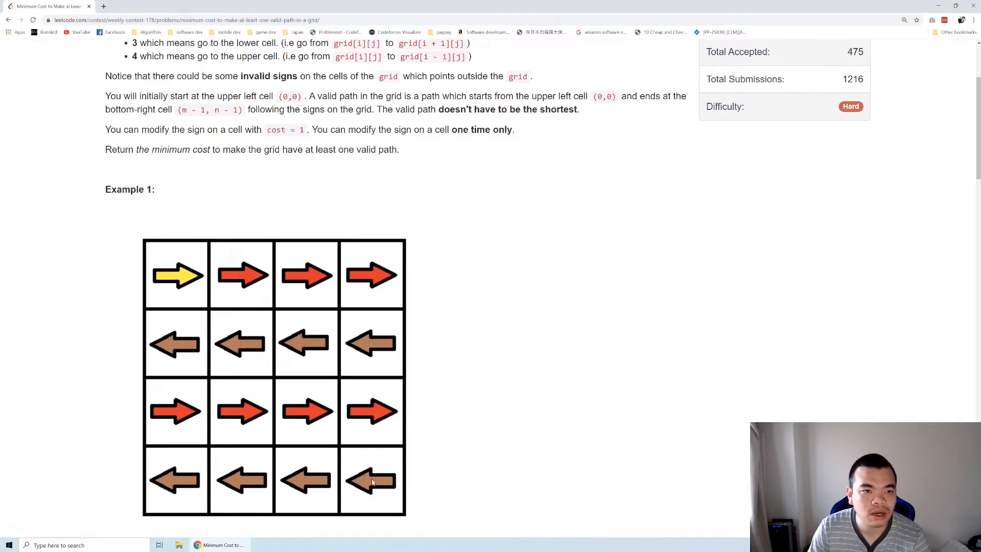
mouse_move(376, 463)
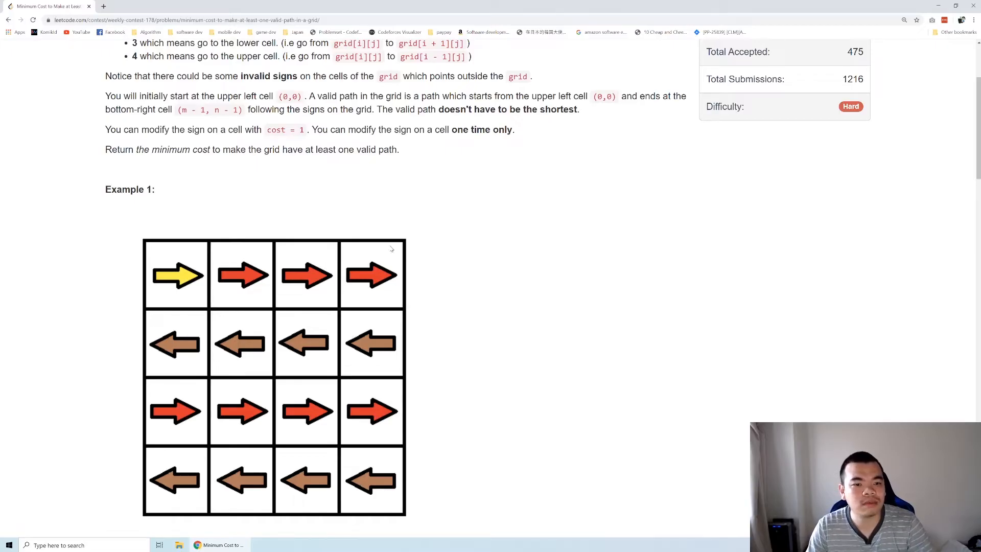
Step: Scroll to Example 2's 3x3 grid and select its output value 0
scroll("down", 3)
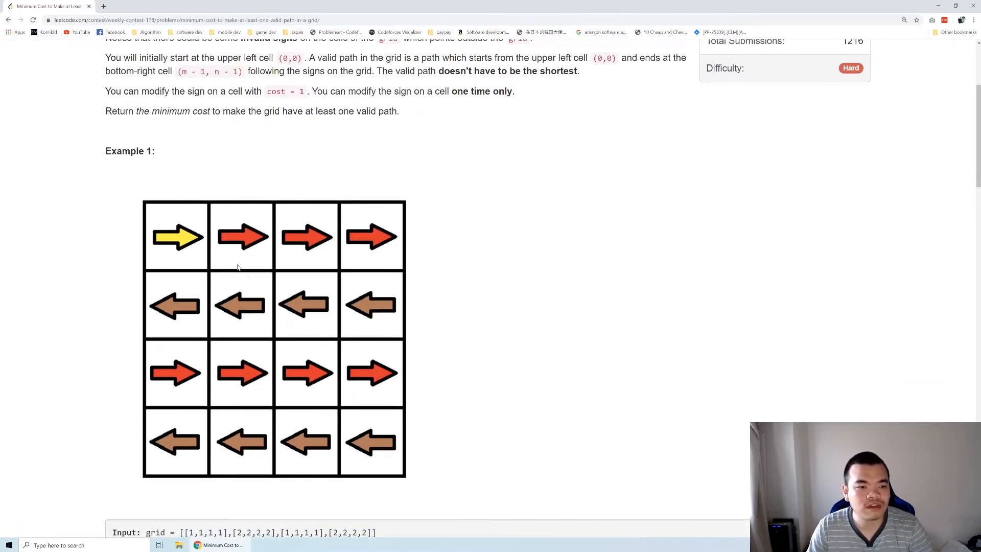
mouse_move(271, 288)
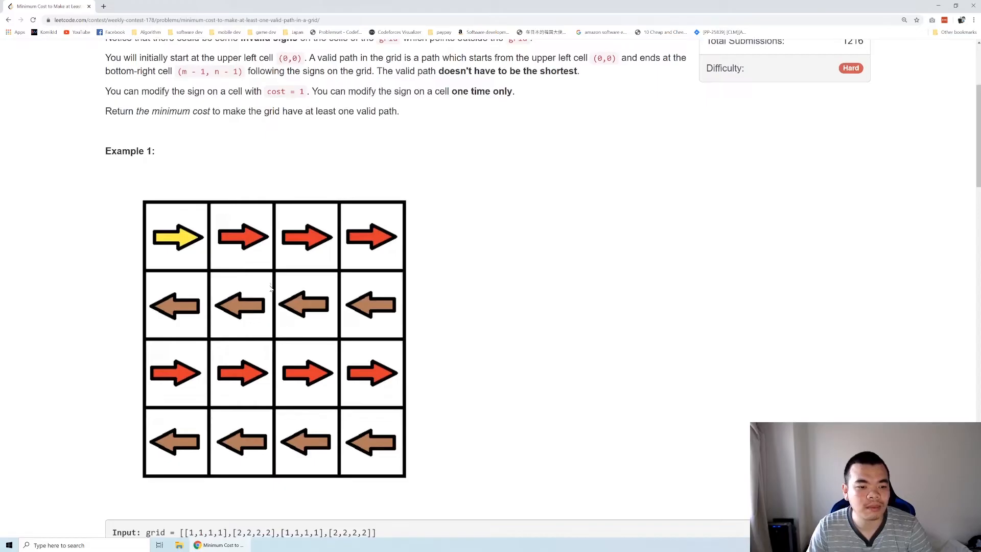
scroll("down", 3)
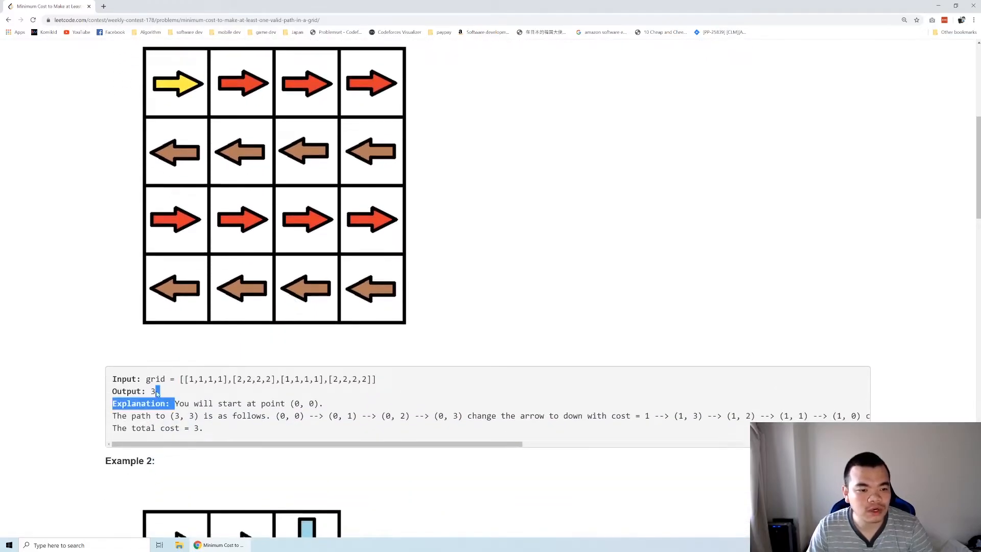
scroll("down", 3)
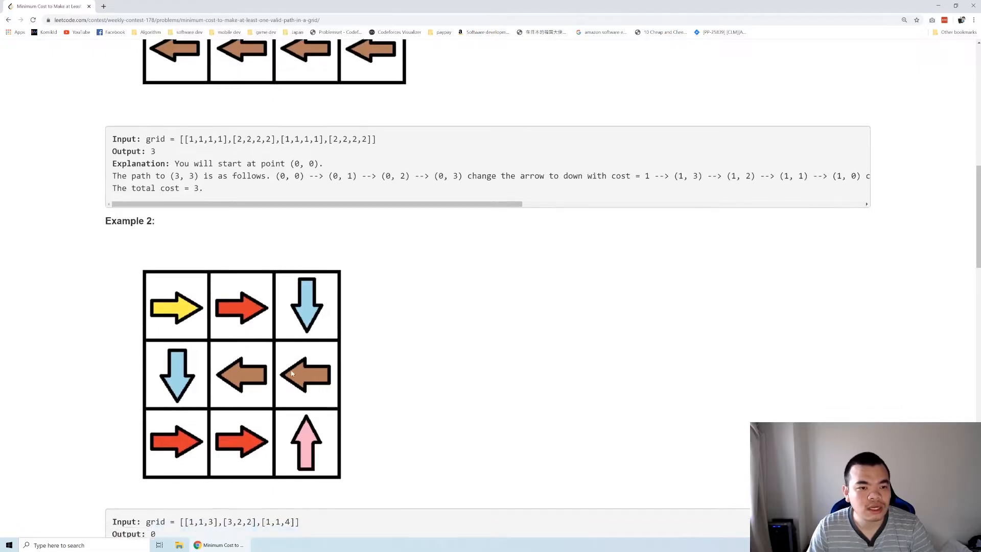
scroll("down", 3)
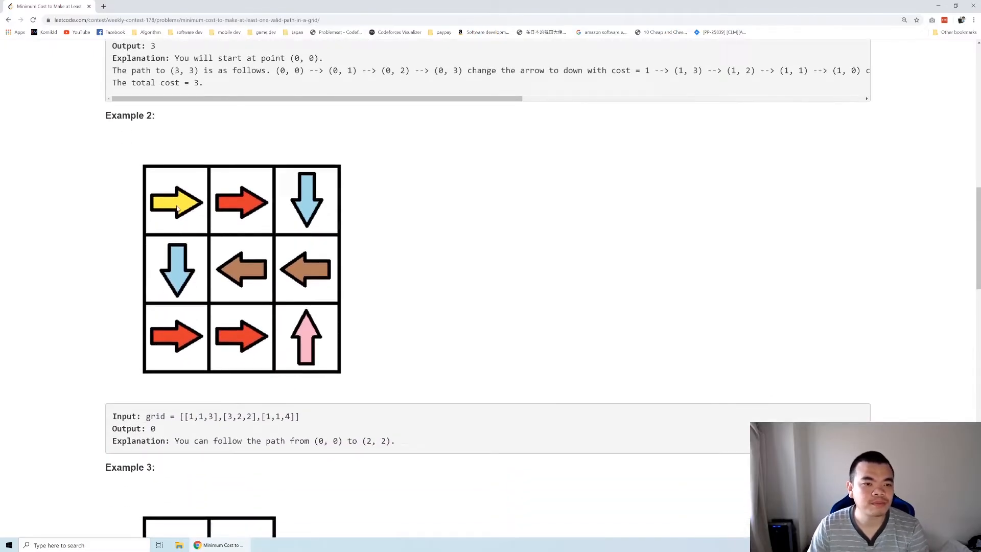
mouse_move(281, 341)
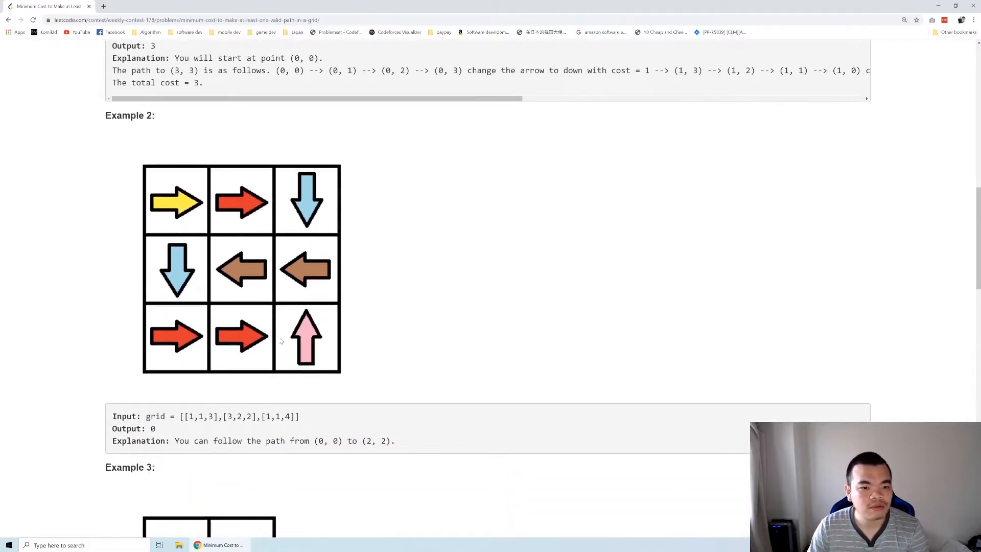
mouse_move(311, 317)
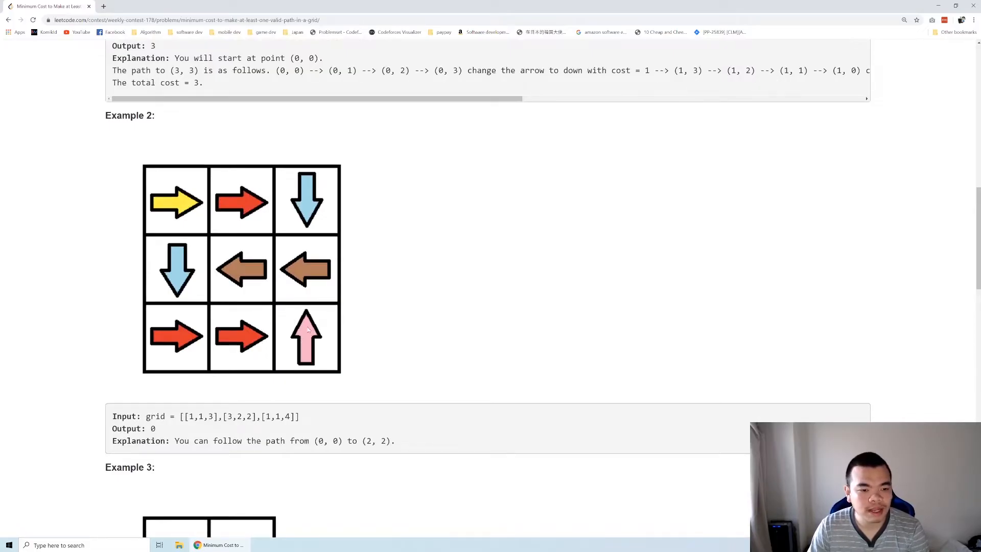
double_click(151, 428)
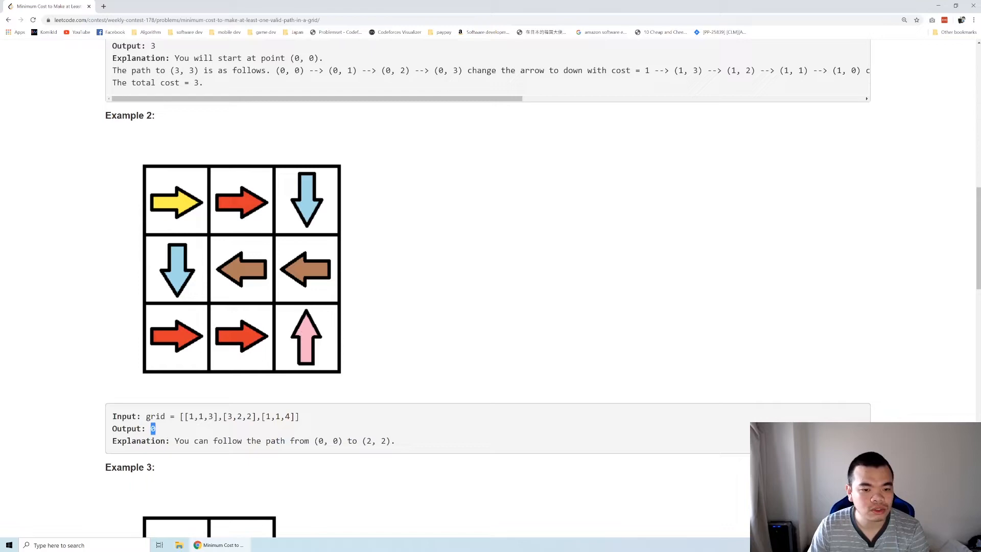
scroll("down", 3)
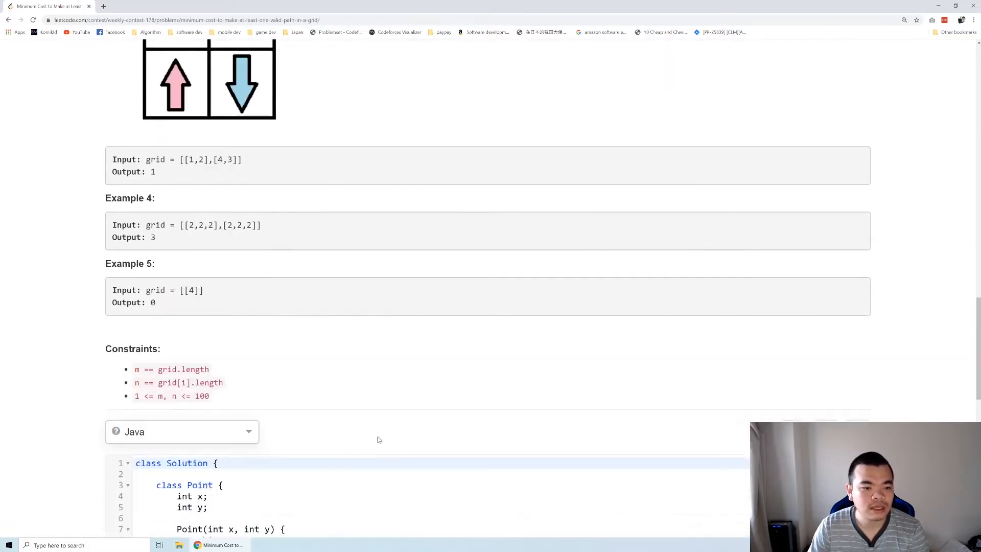
scroll("up", 3)
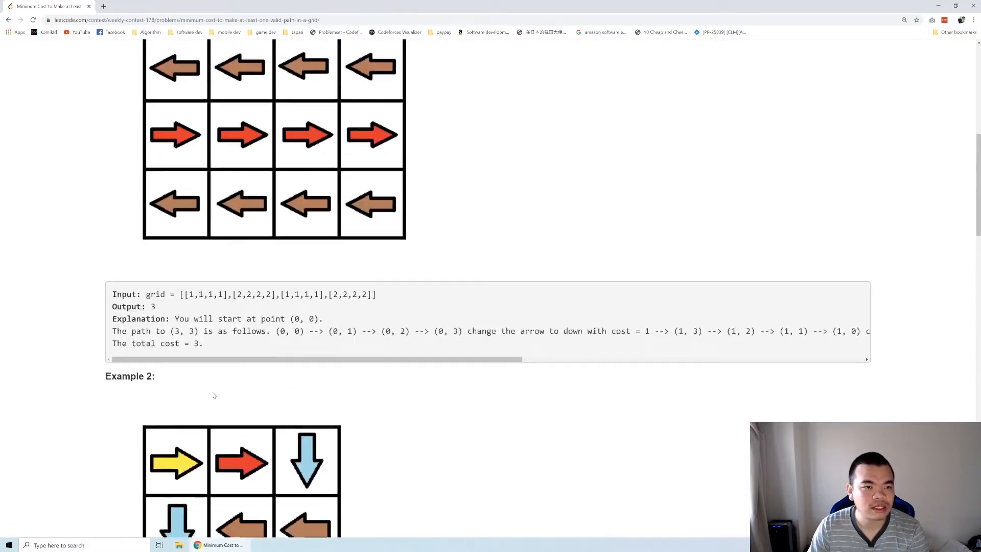
scroll("up", 3)
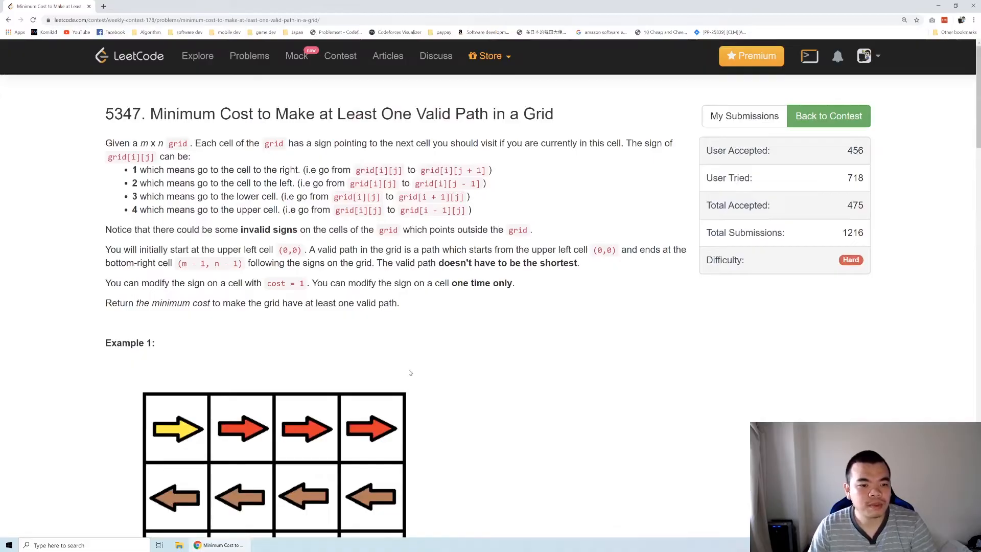
scroll("down", 3)
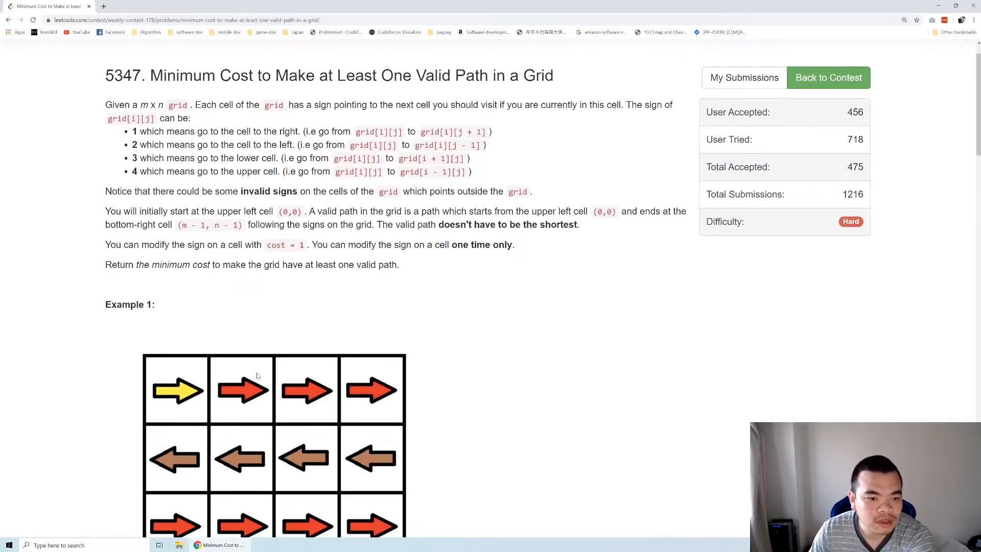
mouse_move(277, 382)
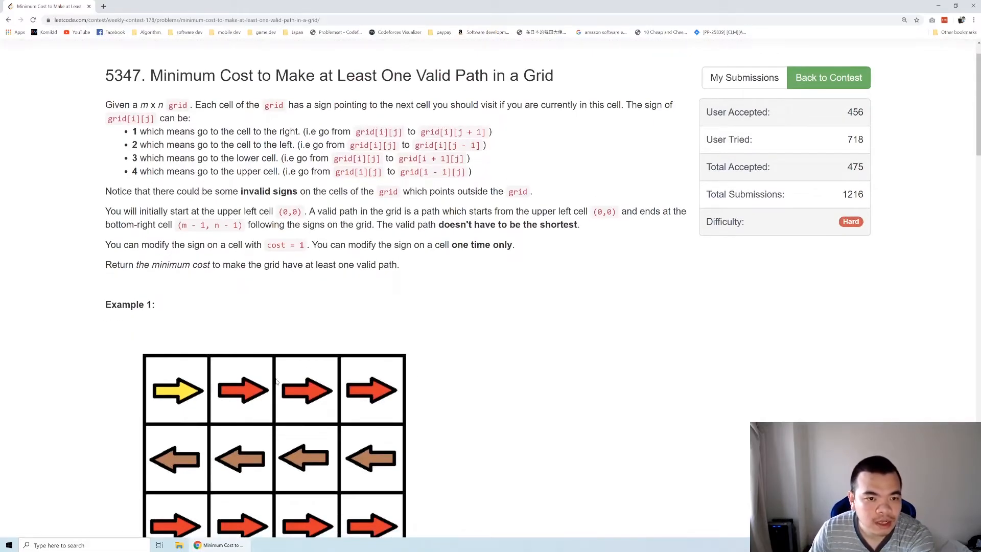
mouse_move(193, 403)
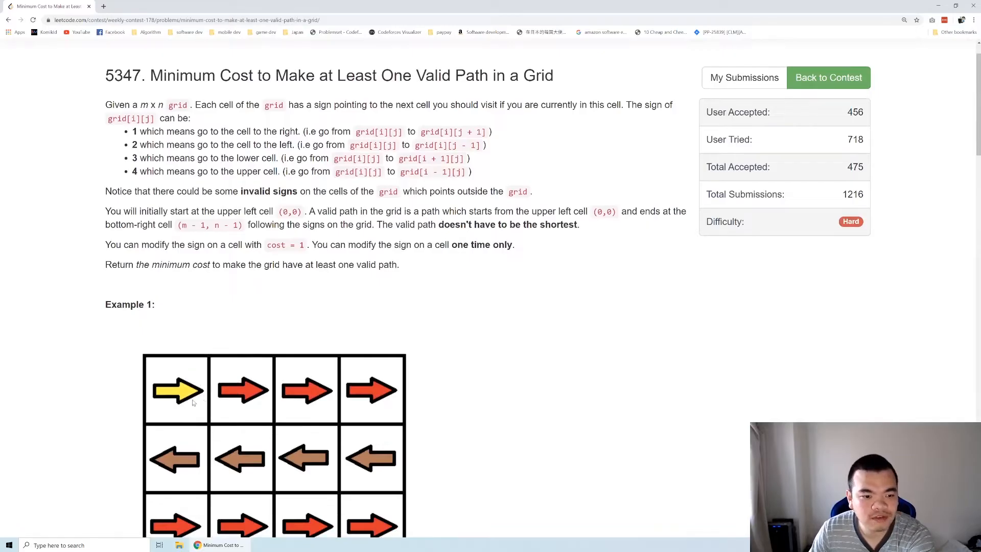
mouse_move(248, 376)
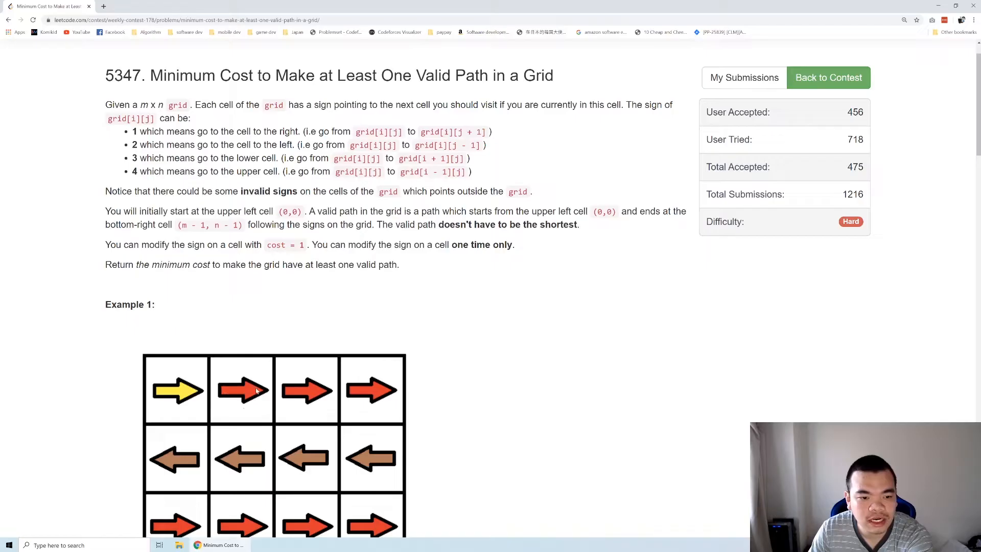
mouse_move(186, 373)
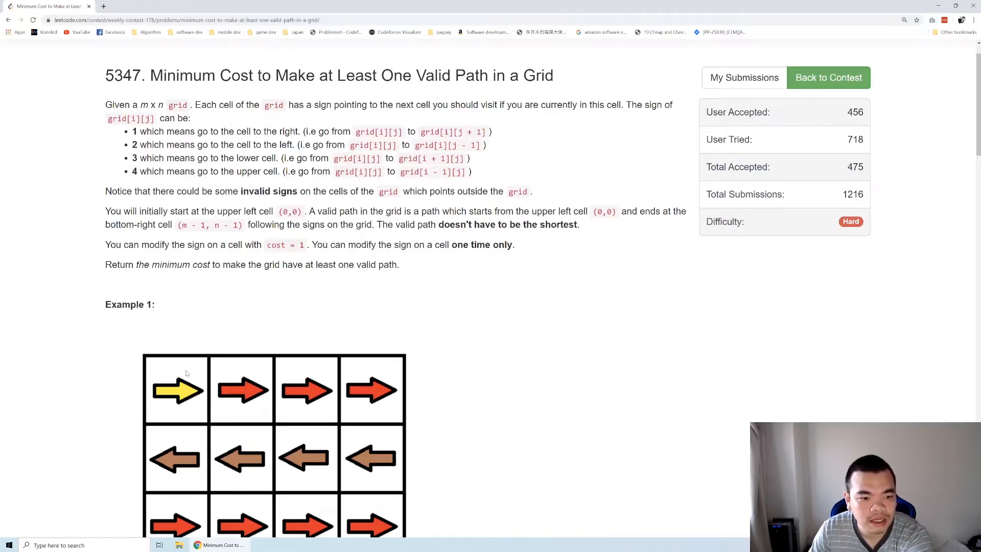
mouse_move(251, 398)
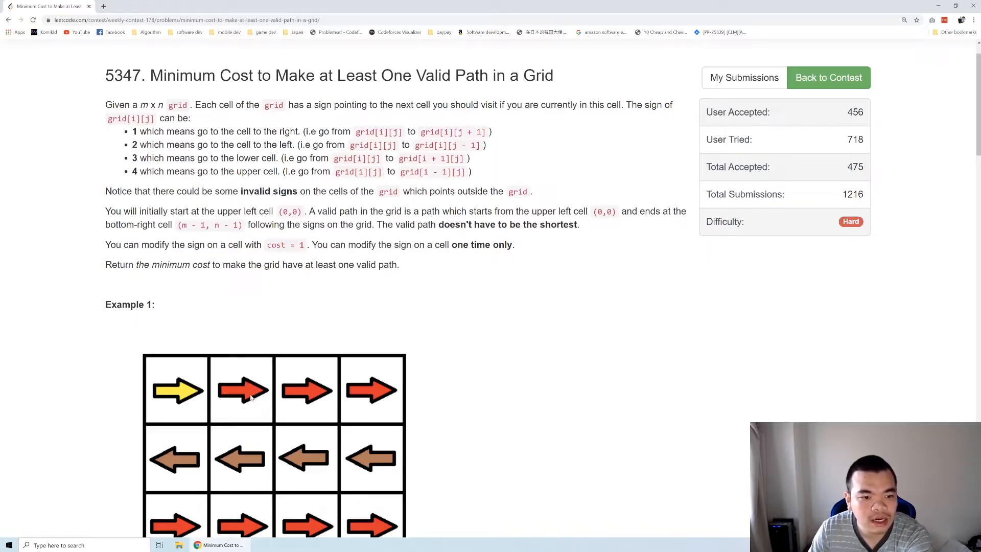
mouse_move(180, 390)
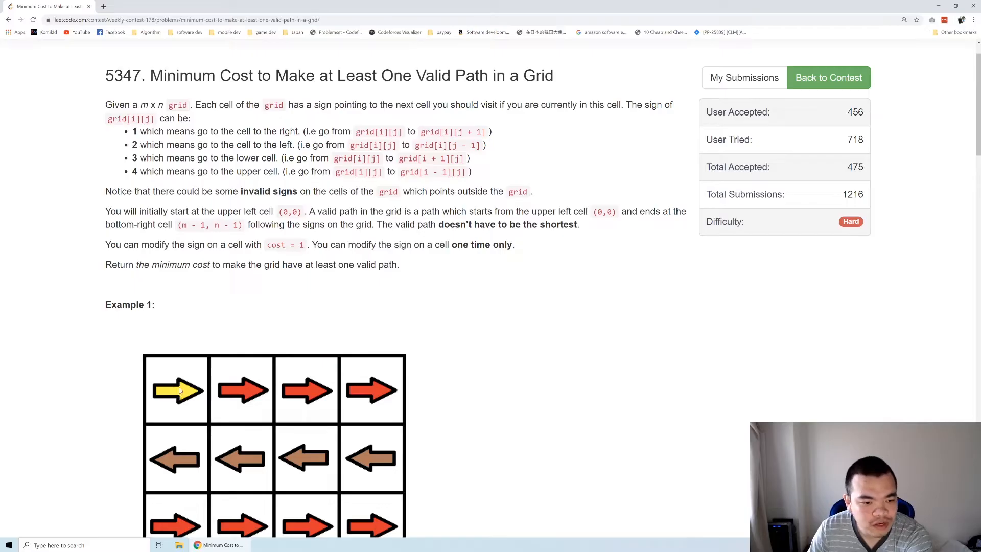
mouse_move(178, 399)
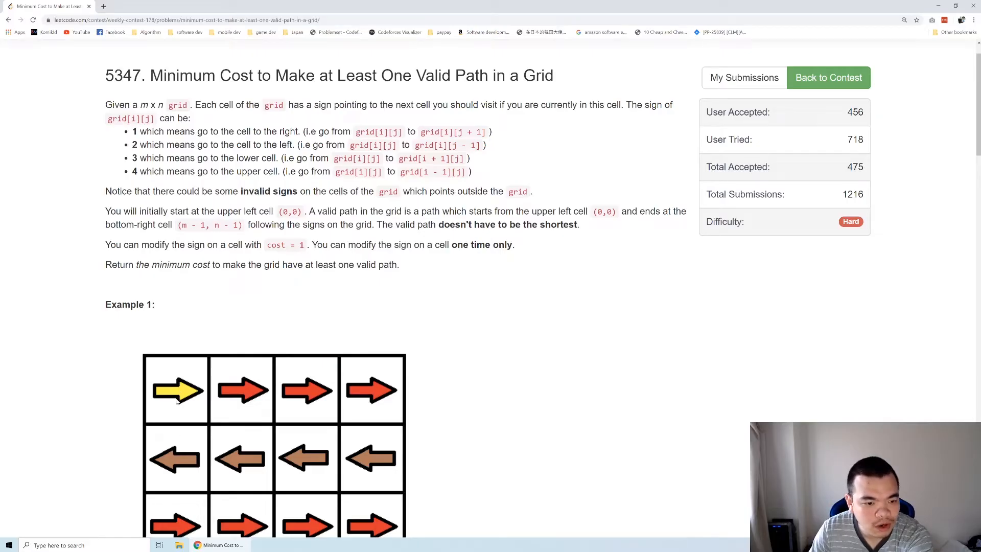
mouse_move(176, 470)
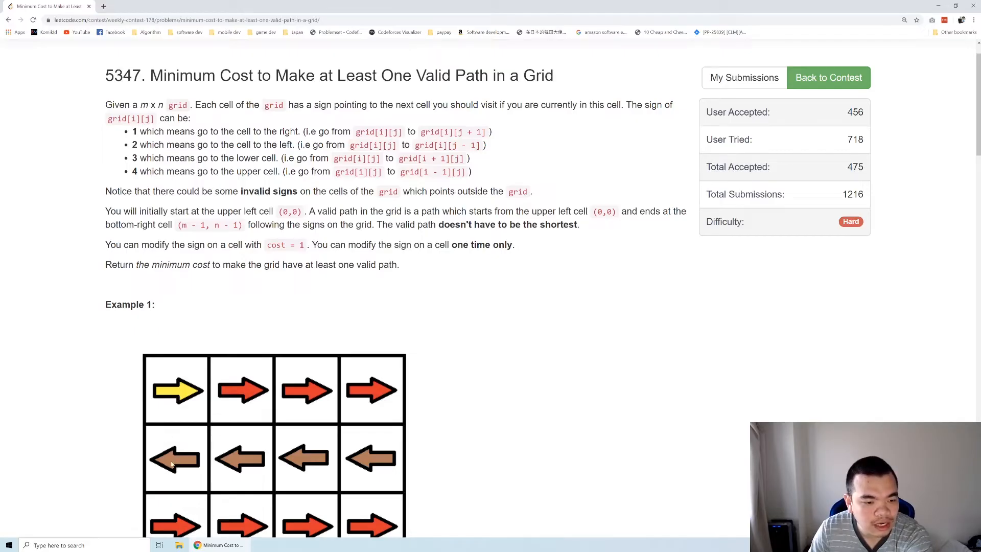
mouse_move(180, 415)
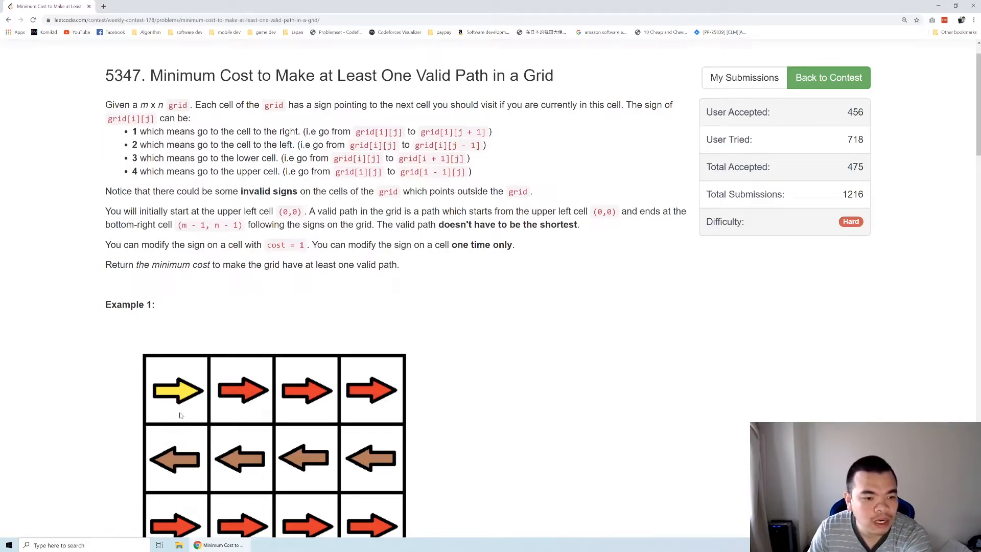
mouse_move(224, 393)
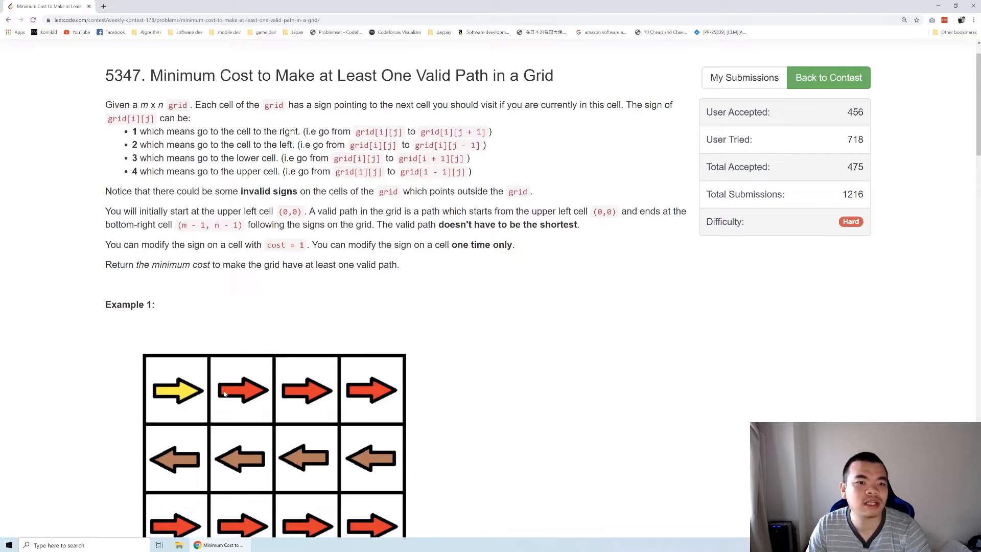
mouse_move(225, 393)
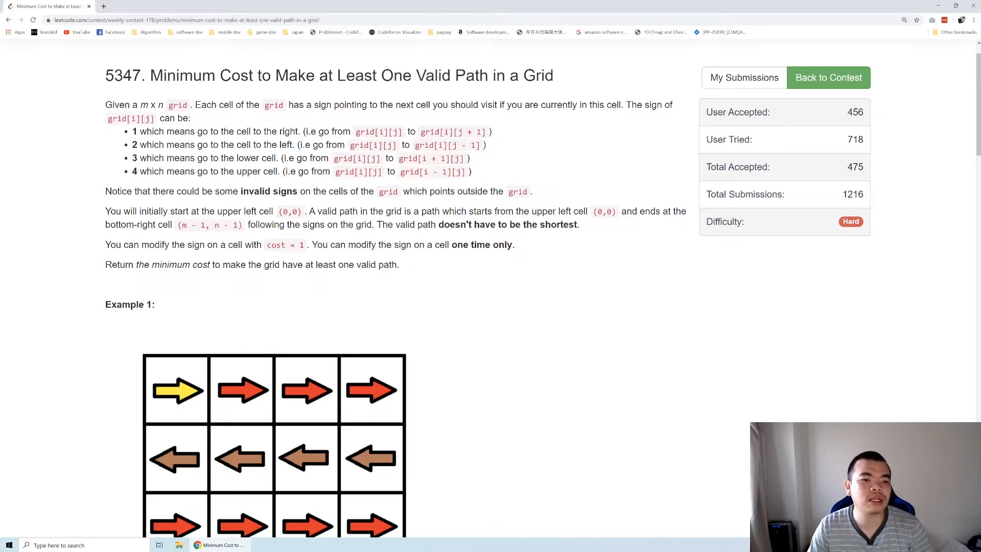
mouse_move(183, 365)
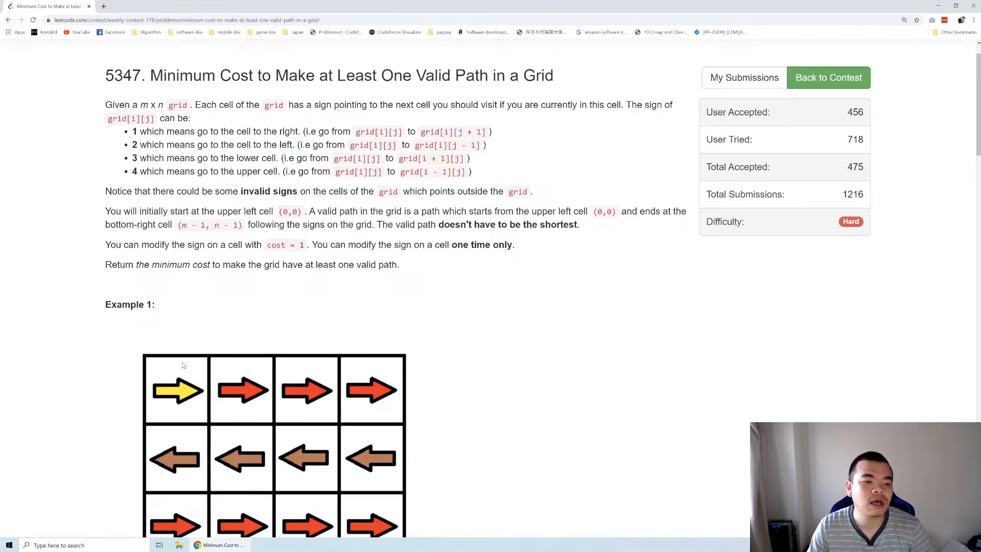
mouse_move(172, 401)
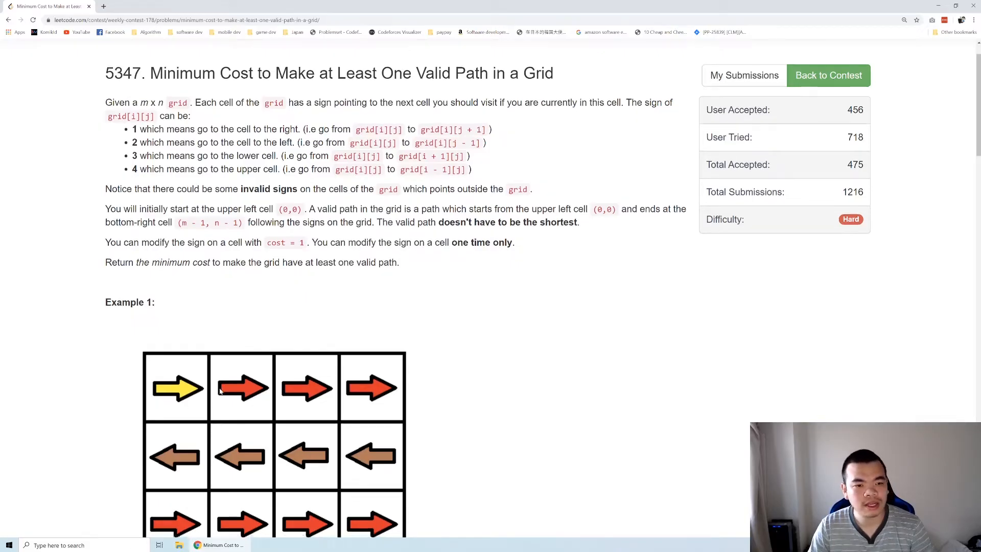
scroll("down", 3)
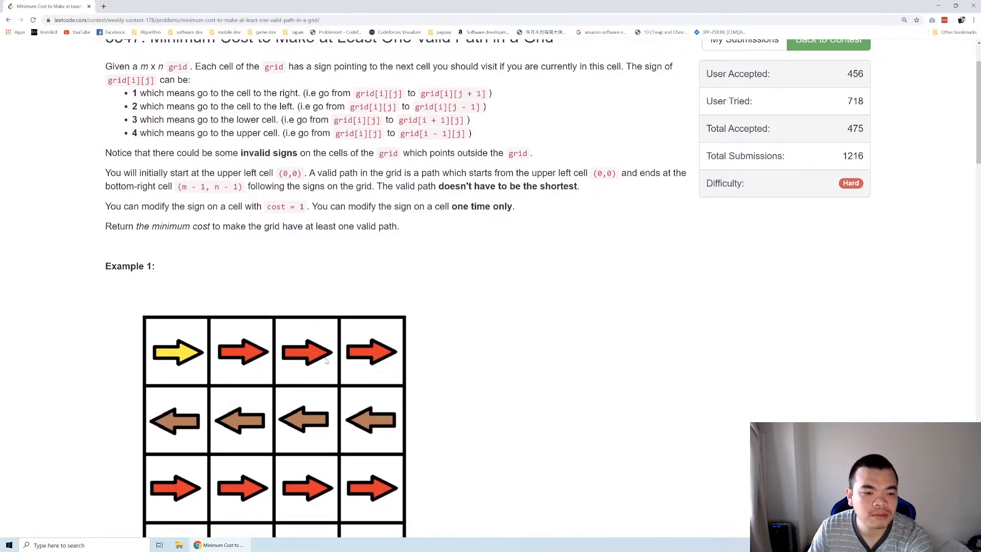
scroll("up", 3)
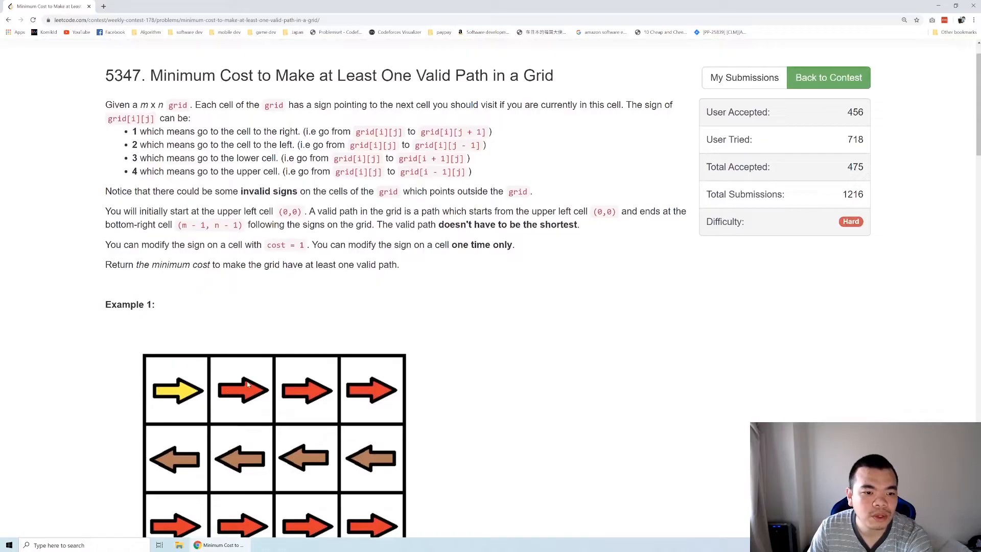
mouse_move(231, 366)
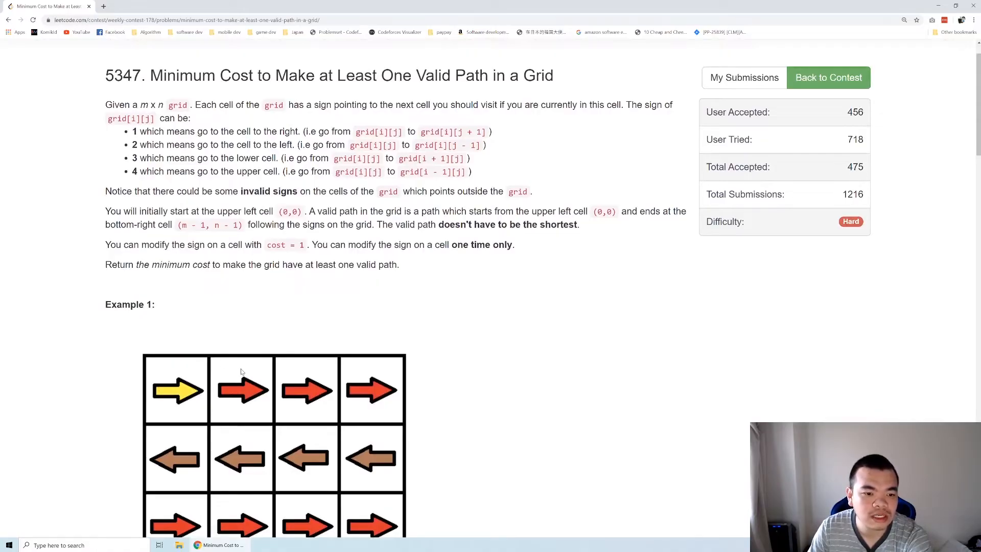
mouse_move(236, 387)
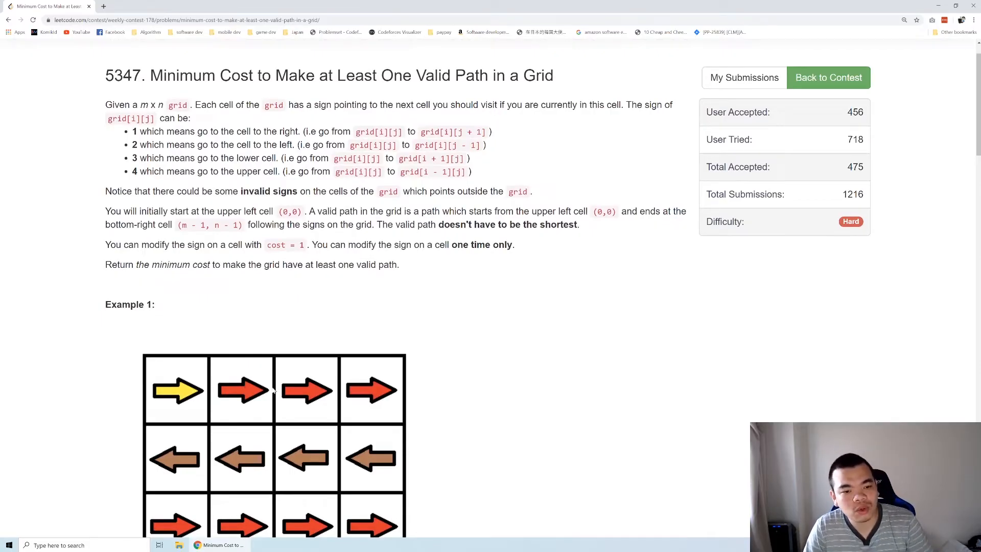
mouse_move(244, 384)
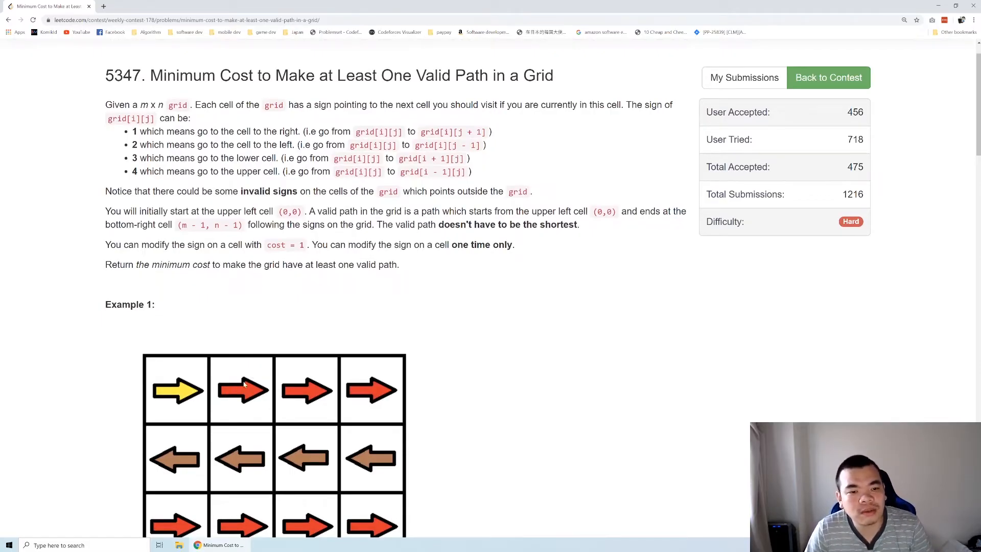
scroll("down", 3)
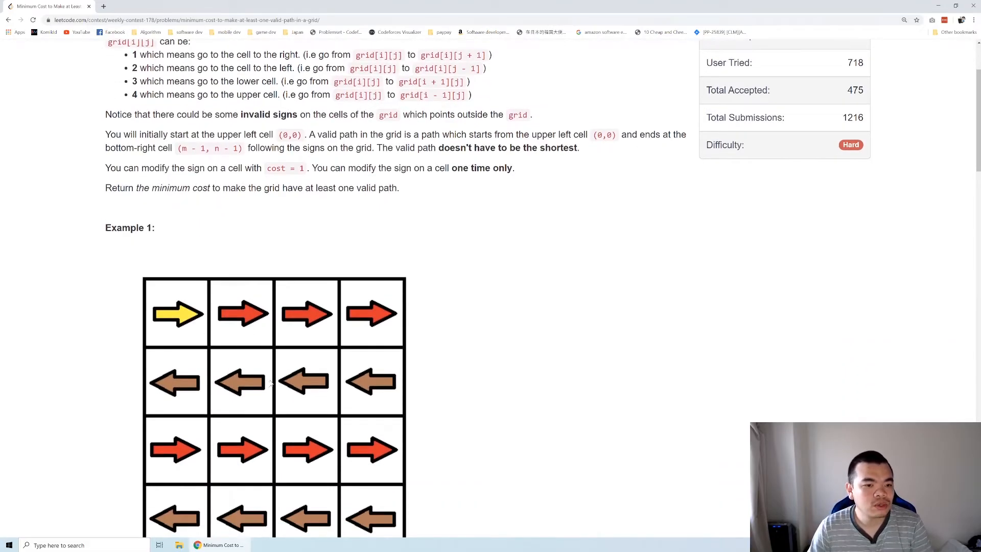
scroll("down", 3)
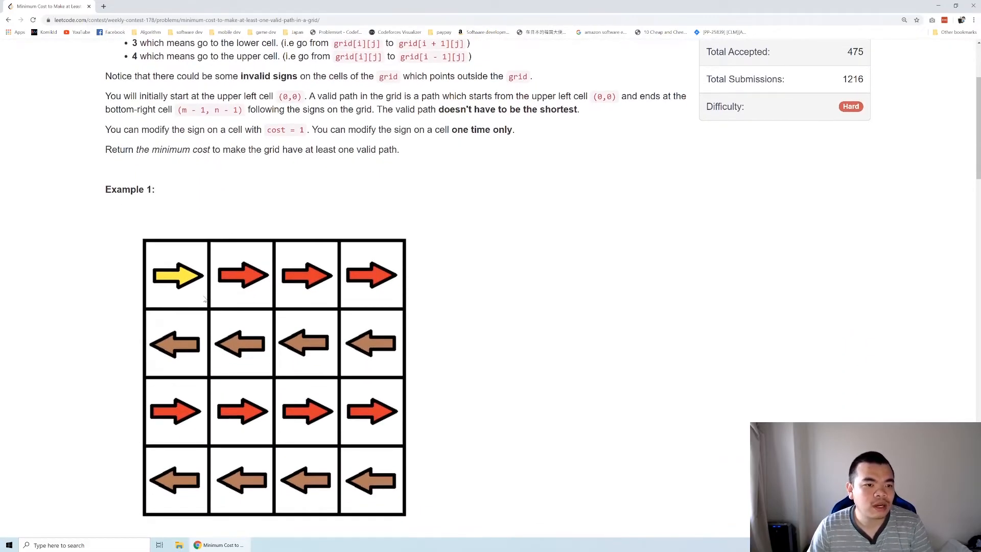
mouse_move(176, 273)
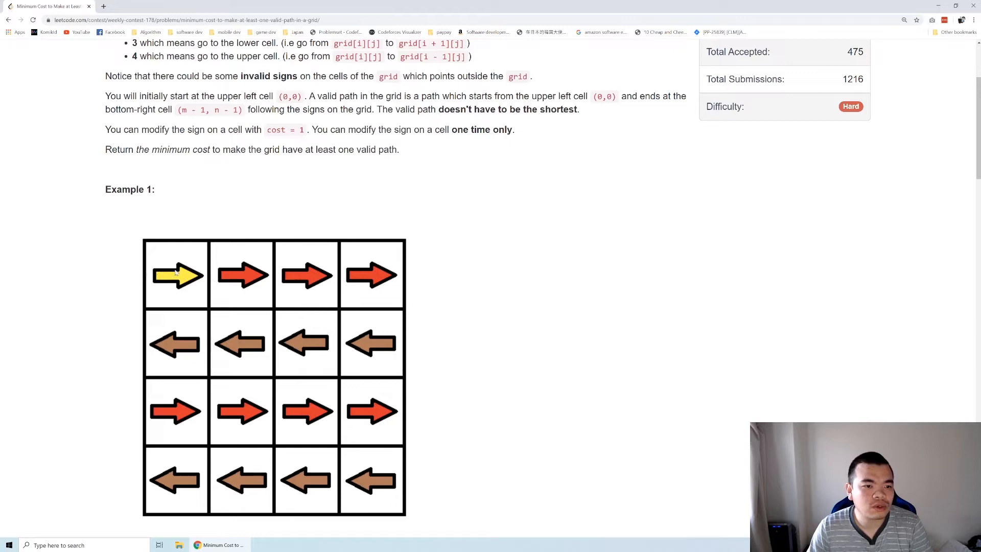
mouse_move(236, 266)
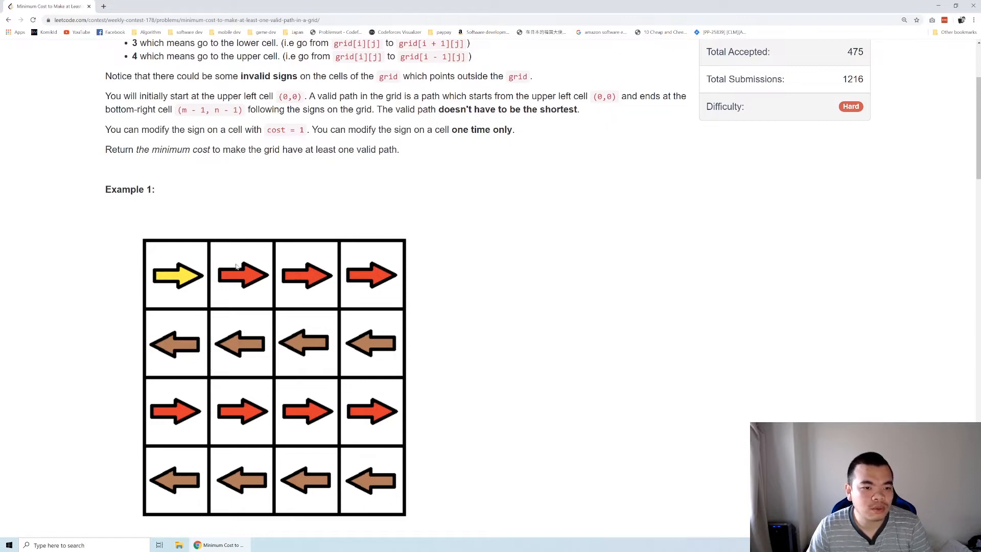
mouse_move(232, 266)
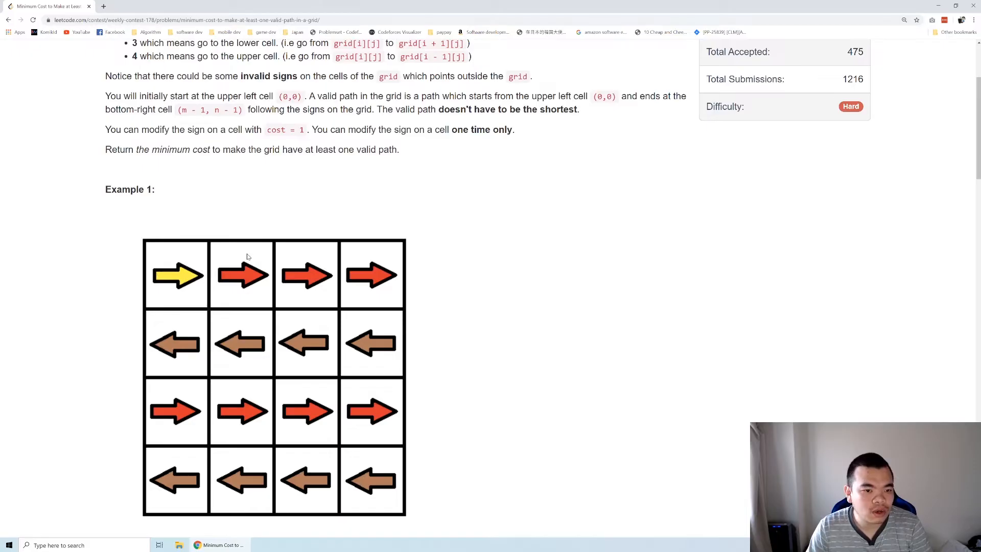
mouse_move(186, 333)
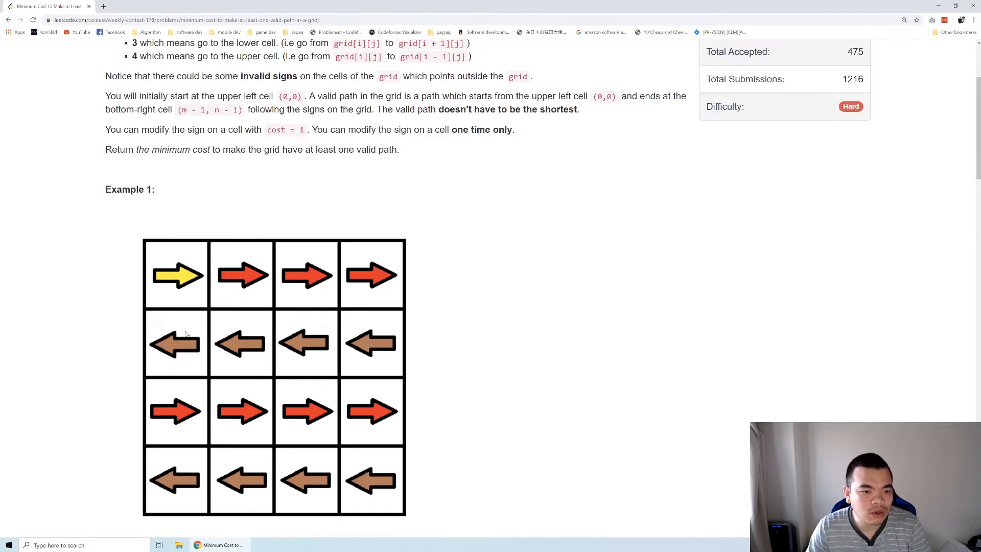
mouse_move(242, 325)
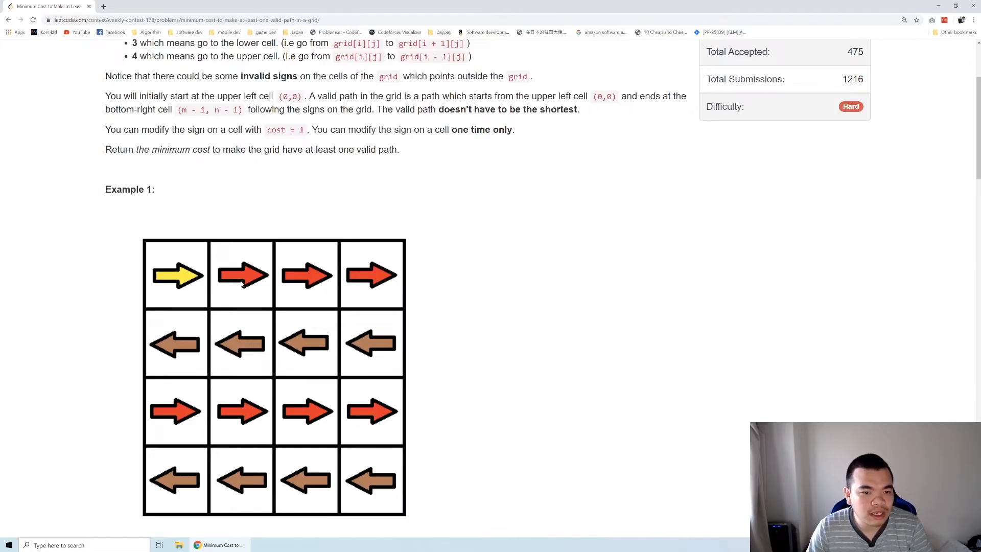
mouse_move(311, 259)
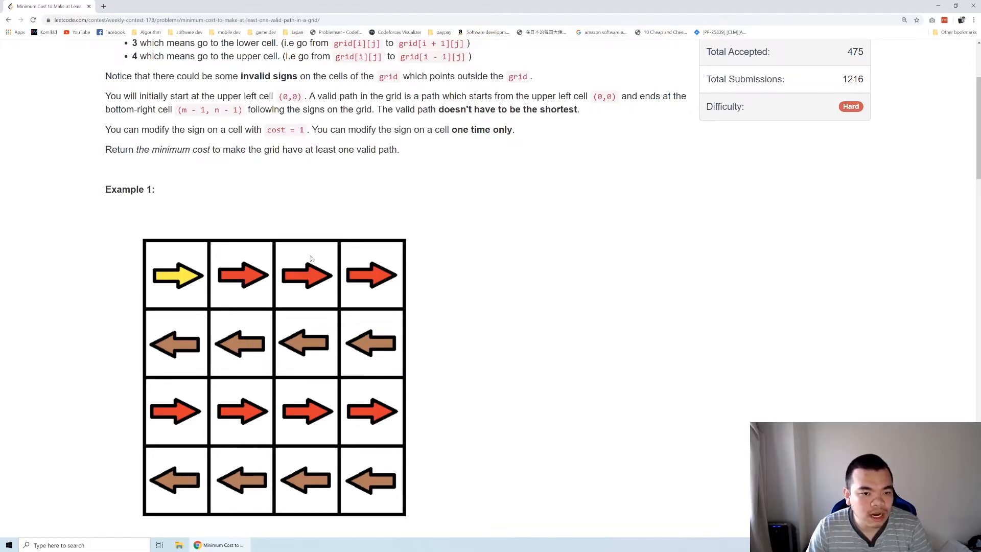
mouse_move(268, 297)
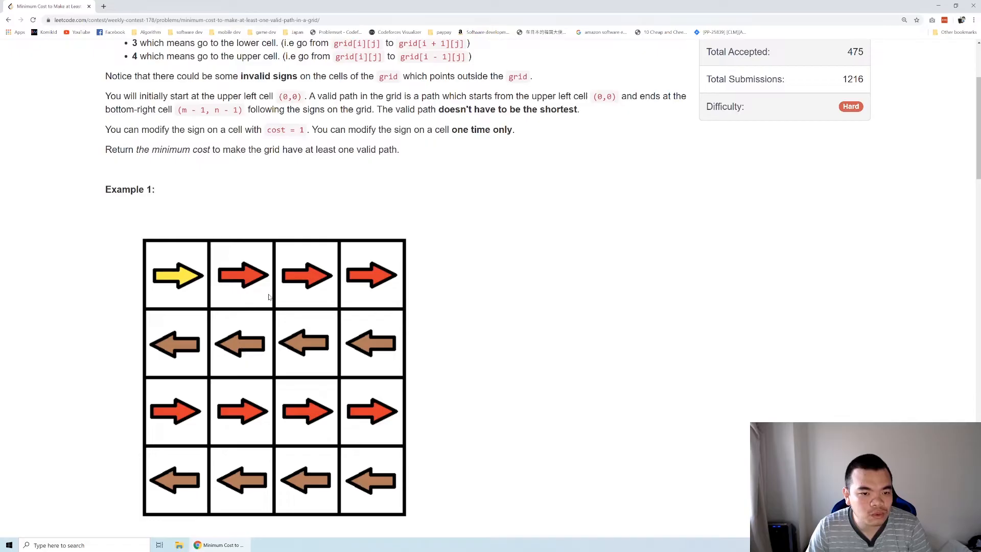
mouse_move(271, 231)
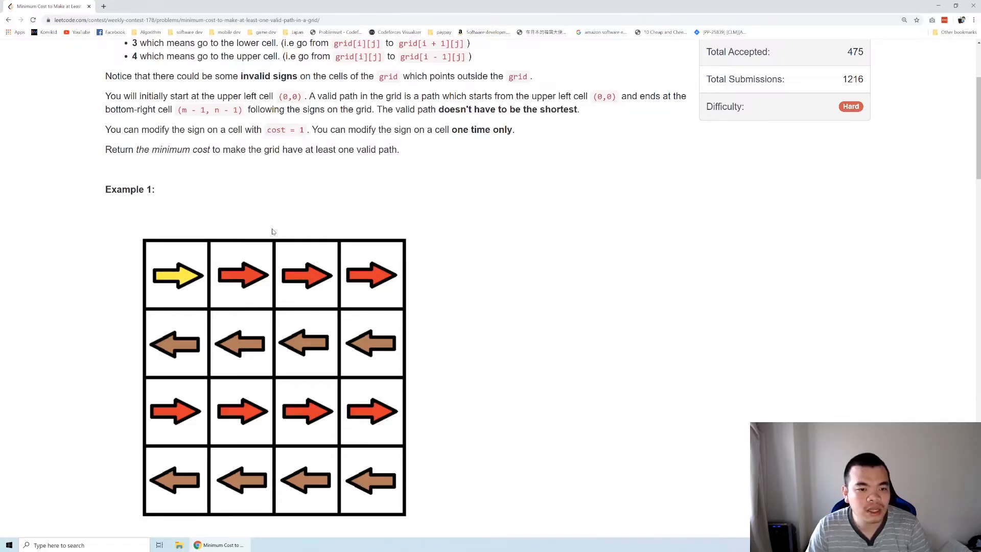
mouse_move(381, 469)
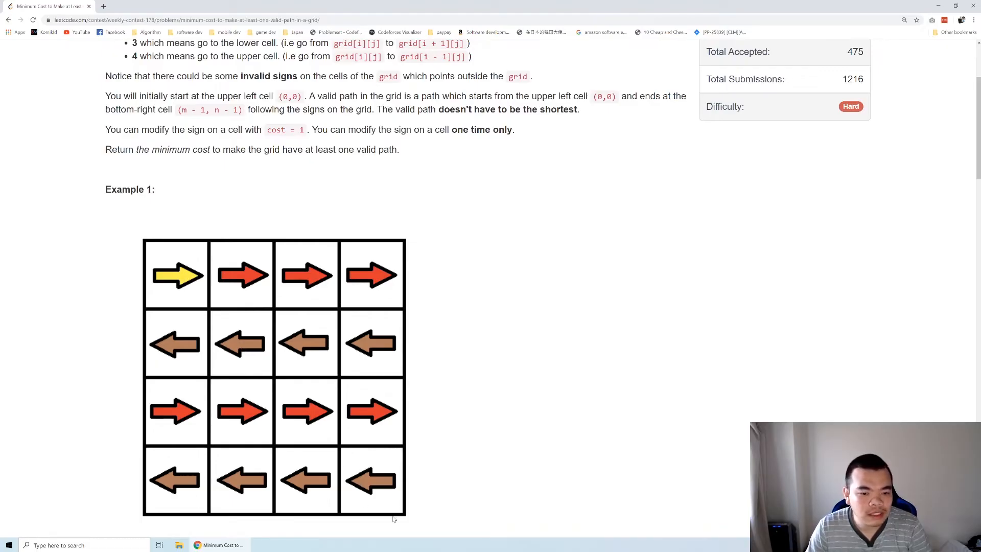
mouse_move(361, 459)
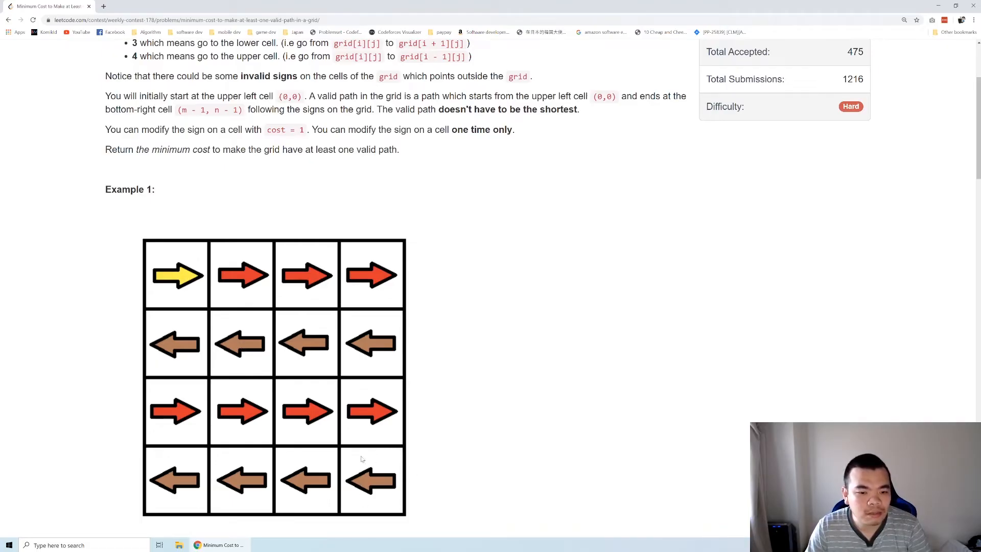
mouse_move(367, 461)
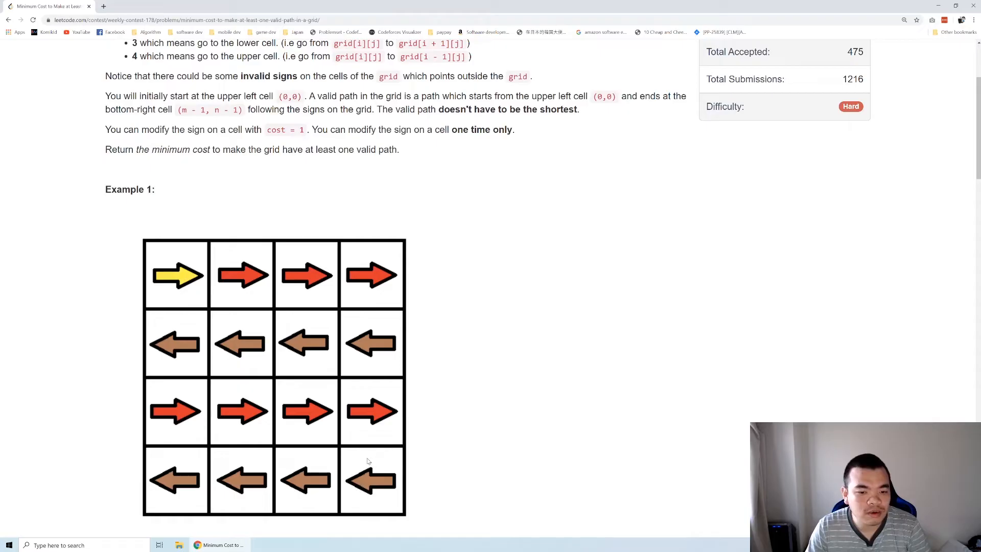
mouse_move(396, 475)
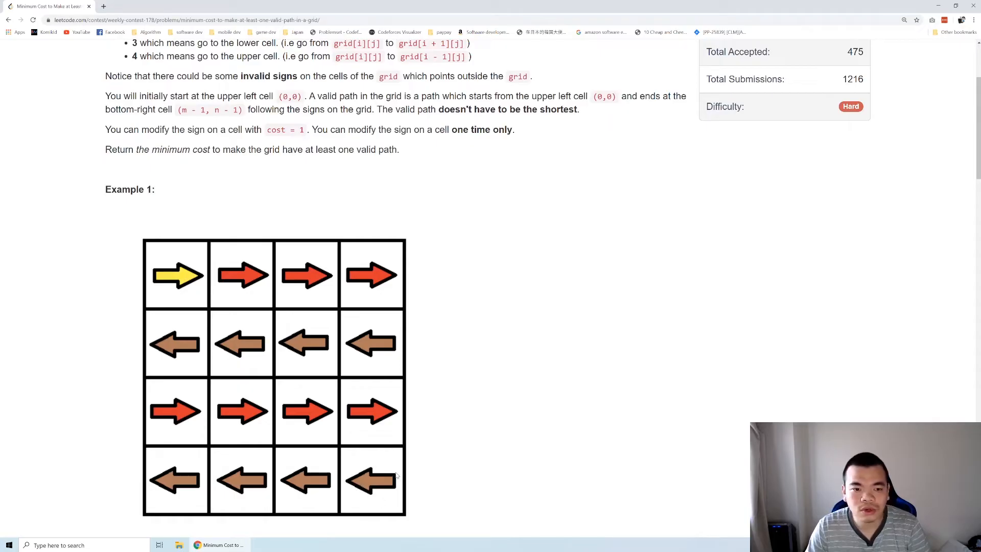
Step: Scroll to the Java editor showing the Point class and priority-queue minCost method
scroll("down", 3)
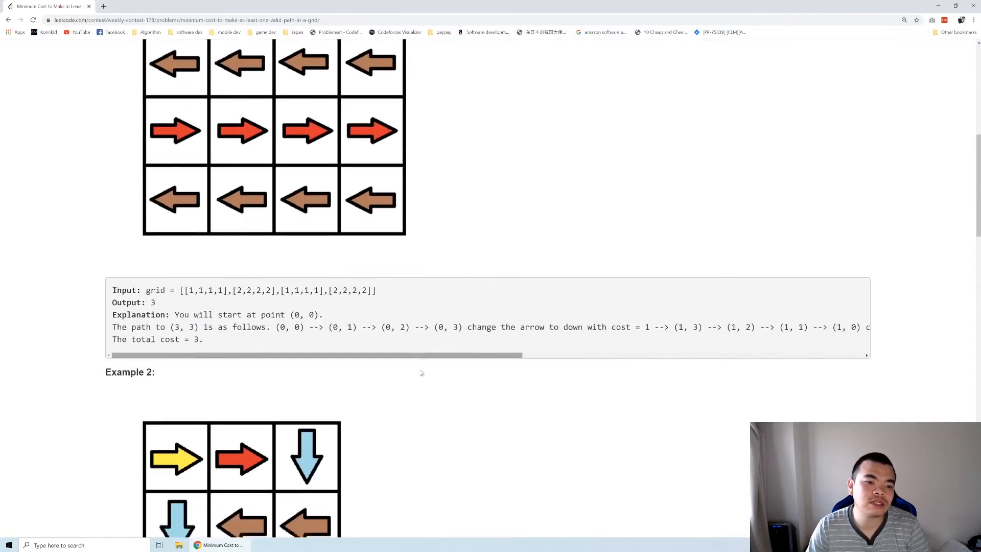
scroll("down", 3)
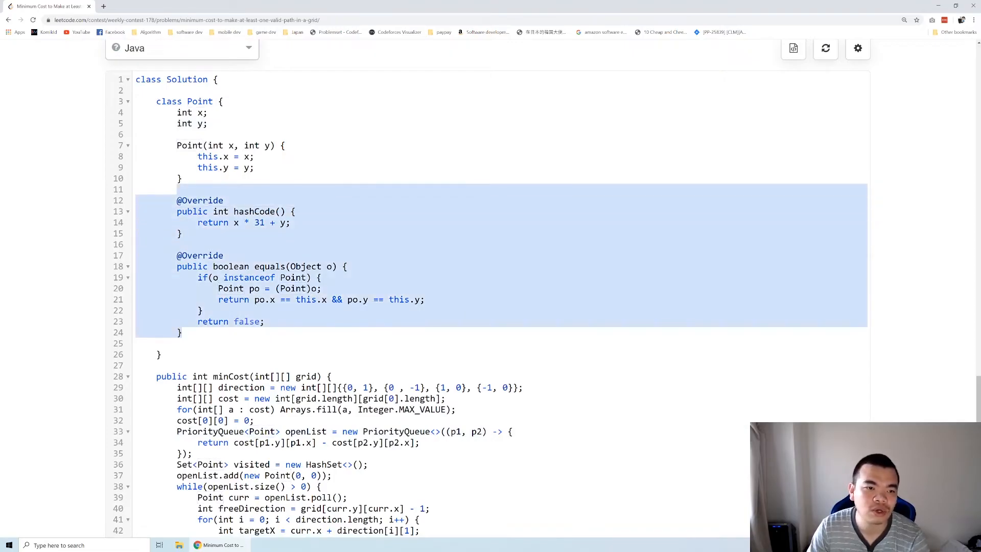
left_click(181, 189)
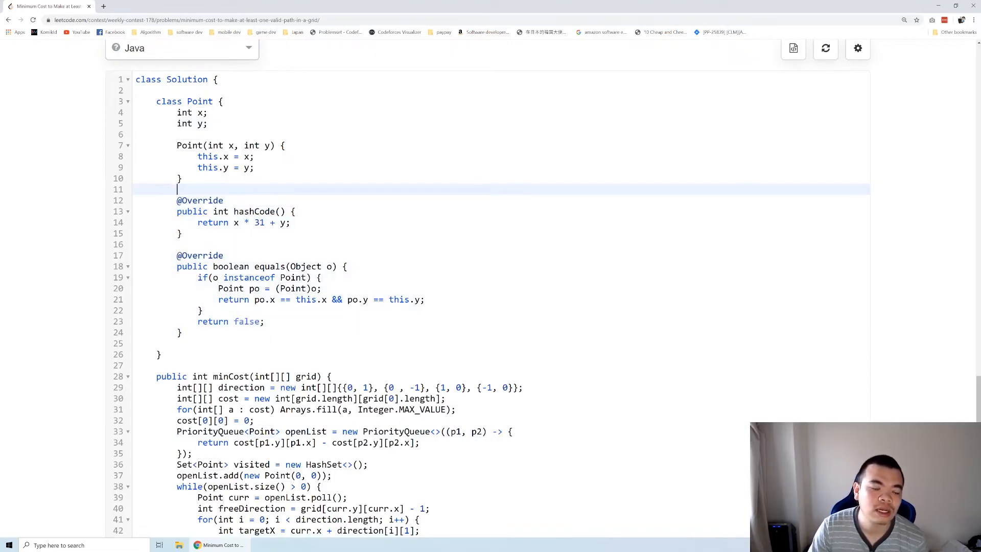
scroll("down", 3)
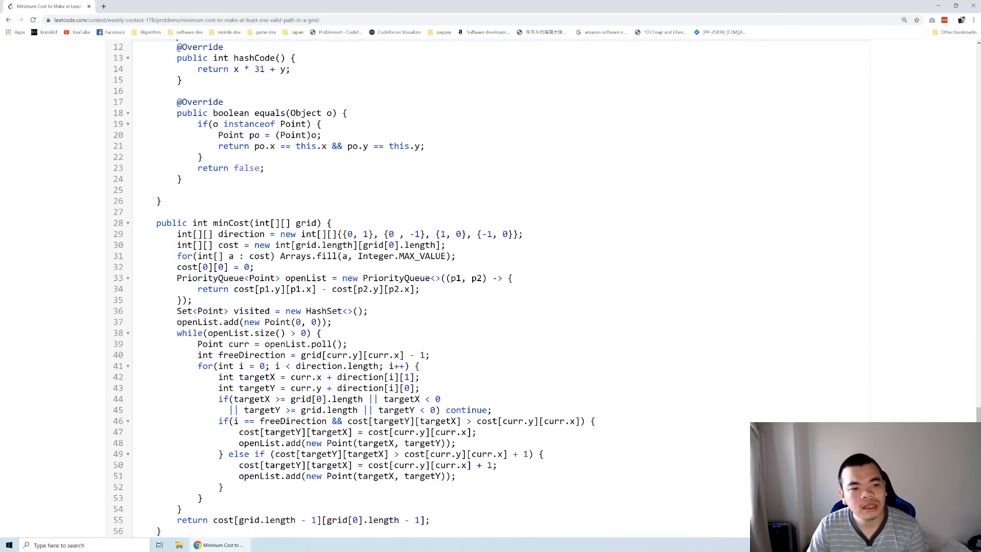
scroll("down", 3)
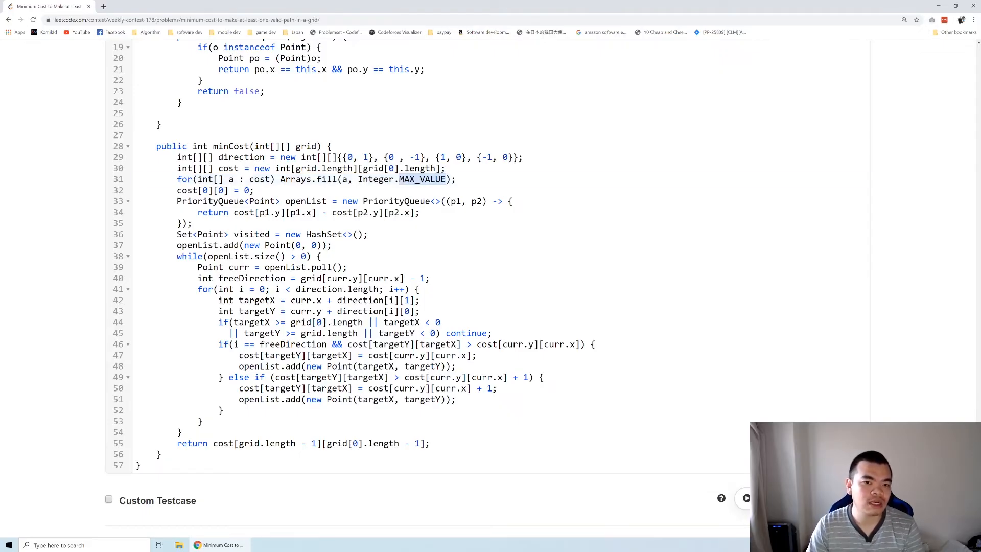
left_click(253, 190)
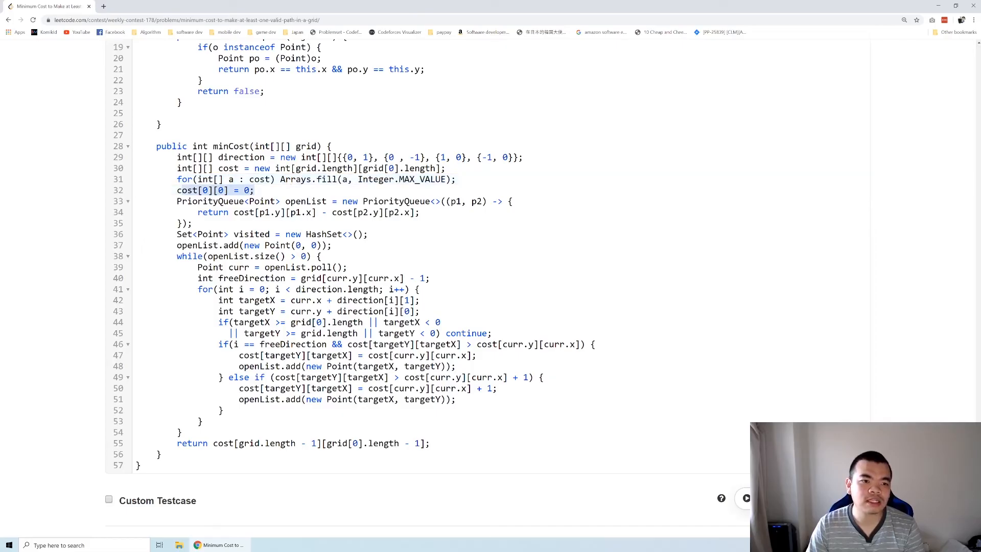
left_click(246, 190)
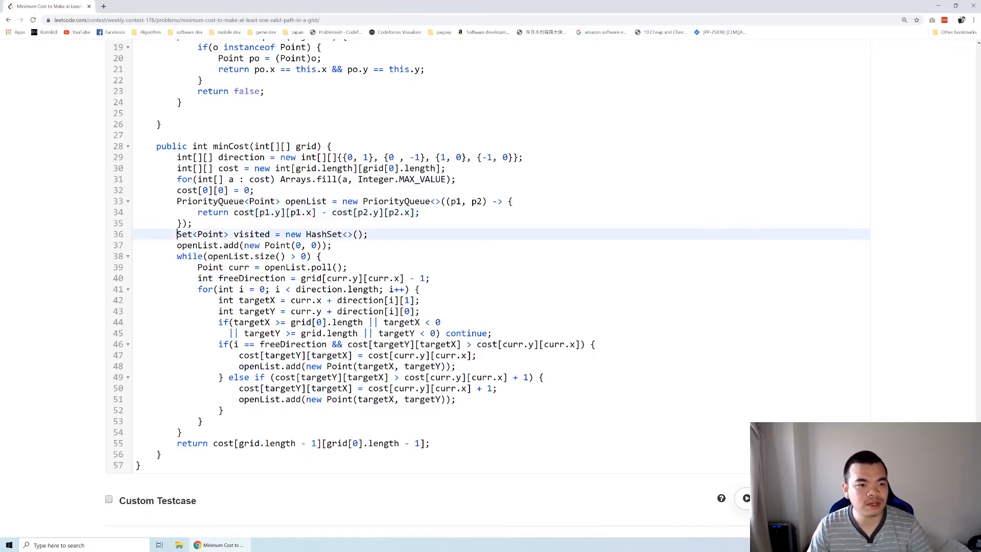
left_click(177, 245)
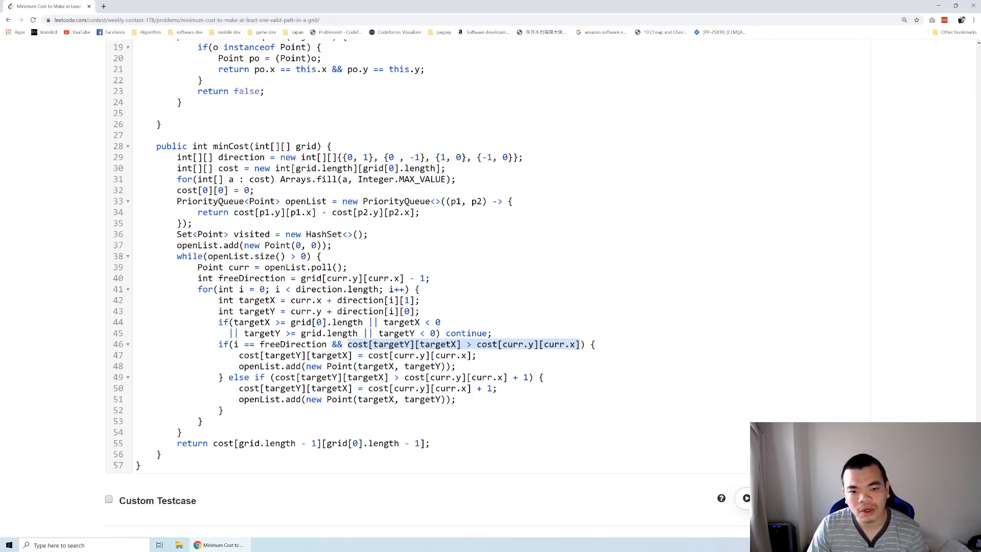
left_click(240, 355)
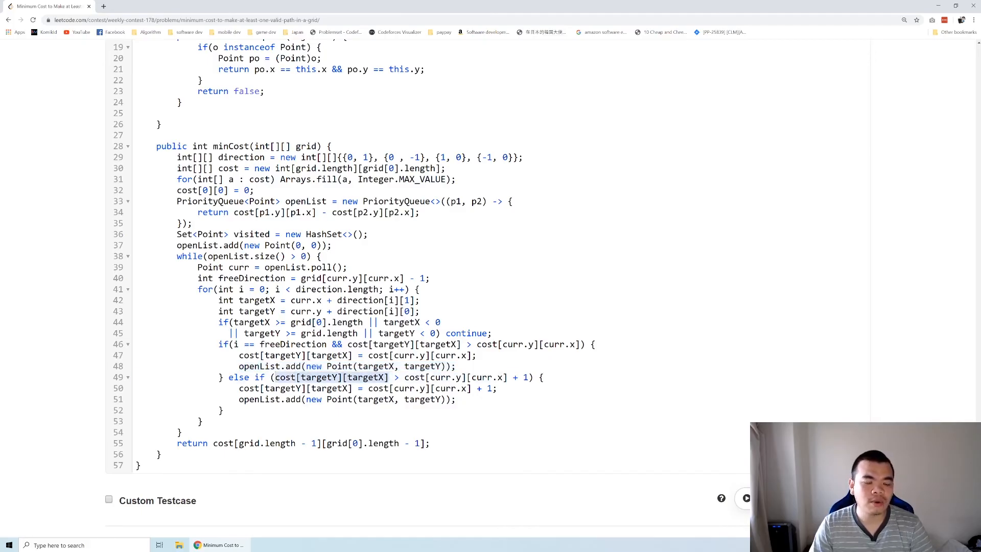
left_click(405, 376)
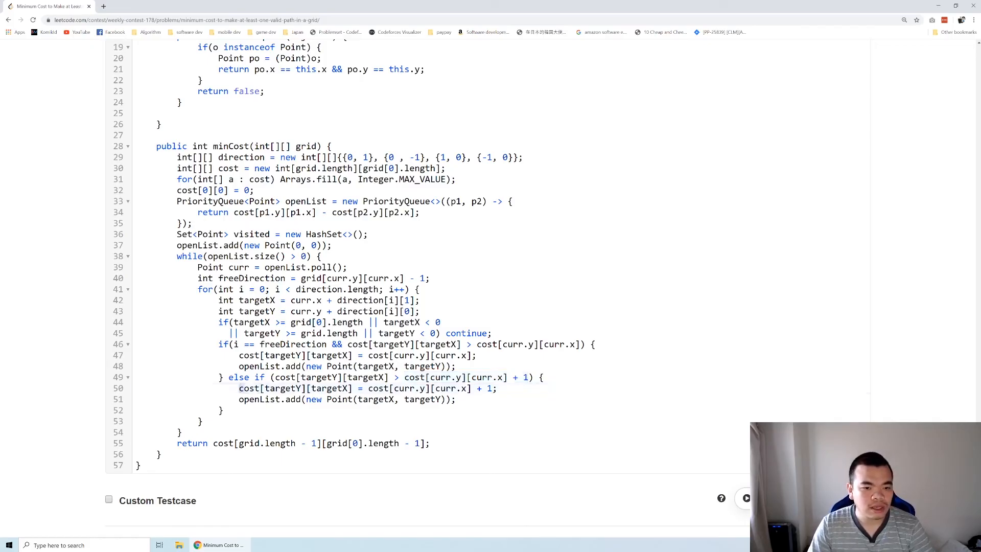
double_click(300, 387)
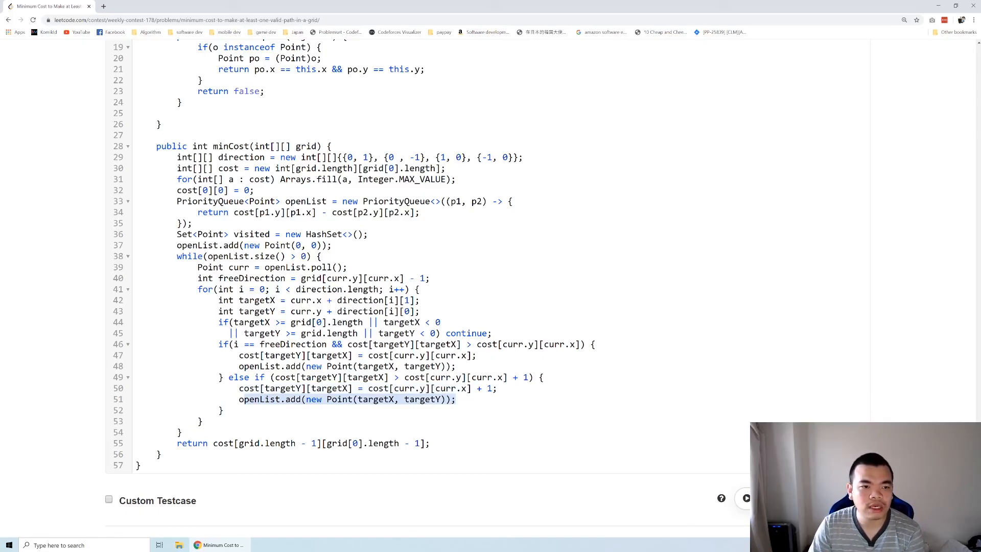
Step: Clear the queue-line highlight and submit the Java minCost solution for judging
left_click(220, 277)
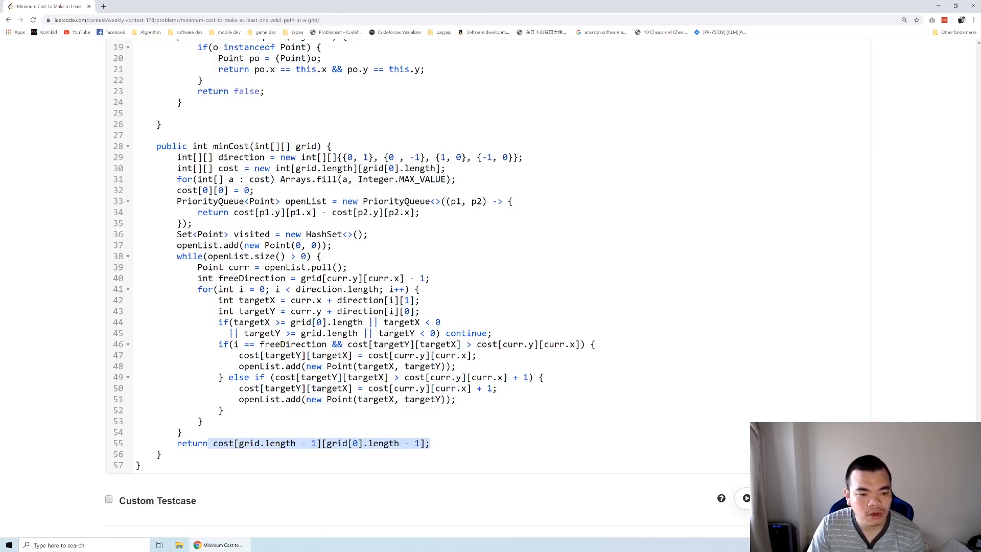
scroll("down", 3)
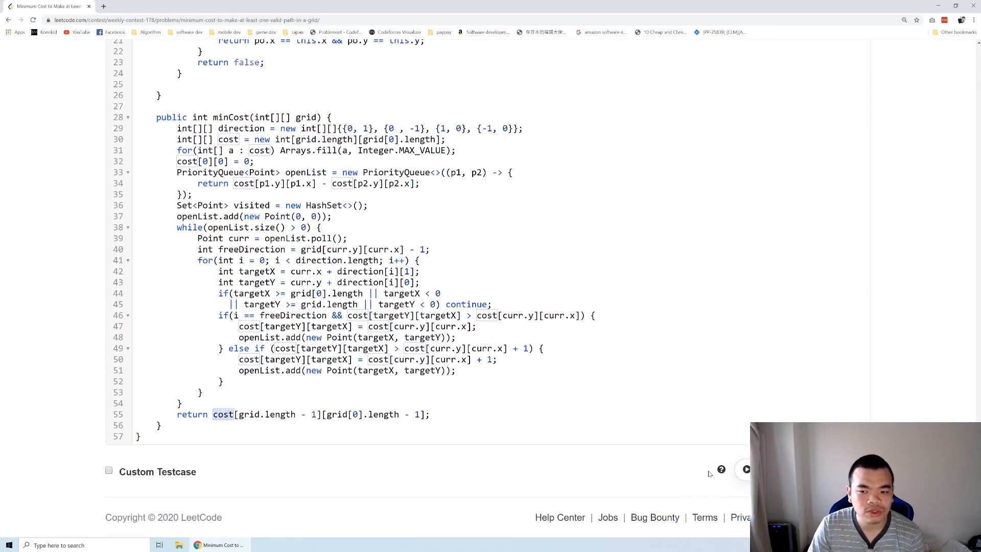
left_click(745, 470)
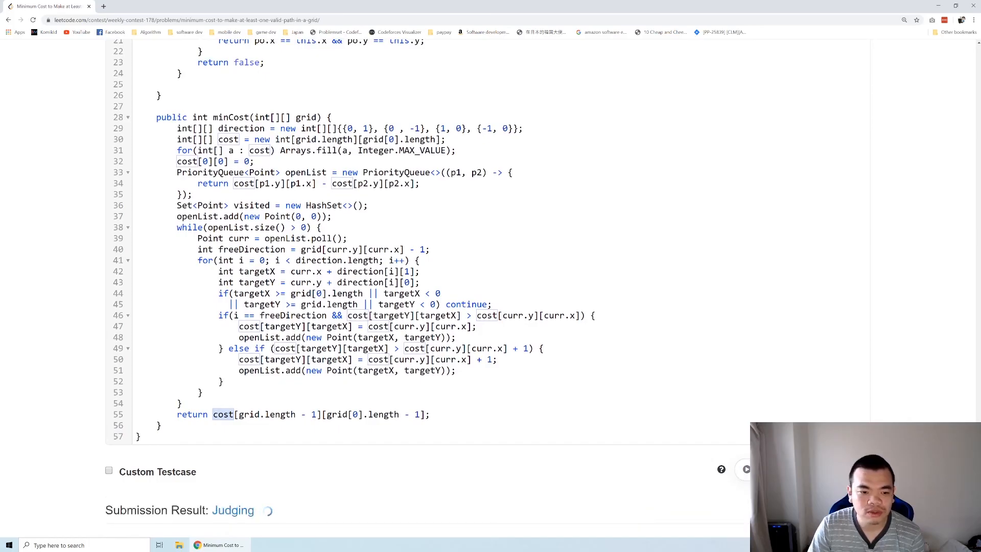